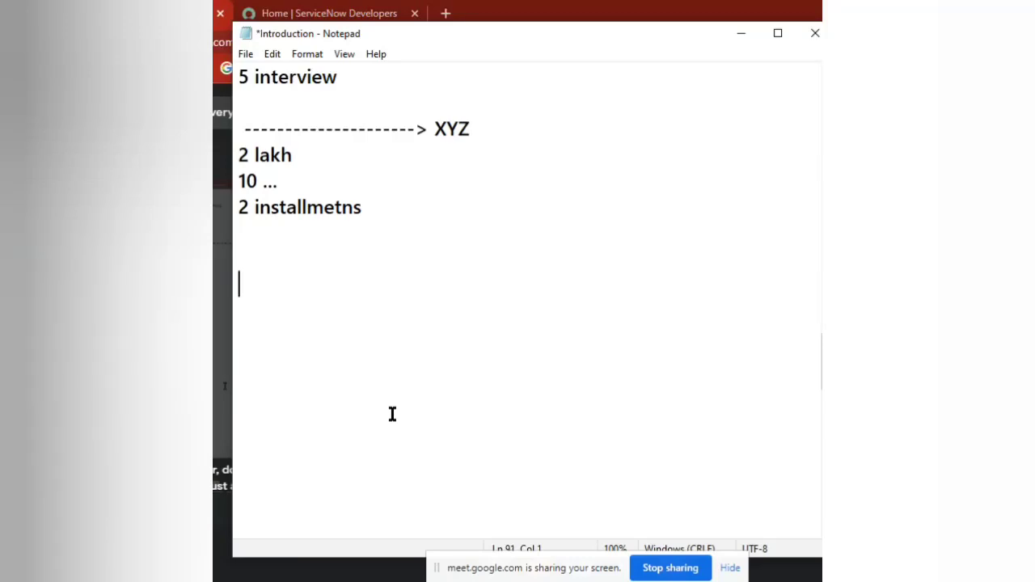
Add a new line reading '3 years' below the installments notes
type("3")
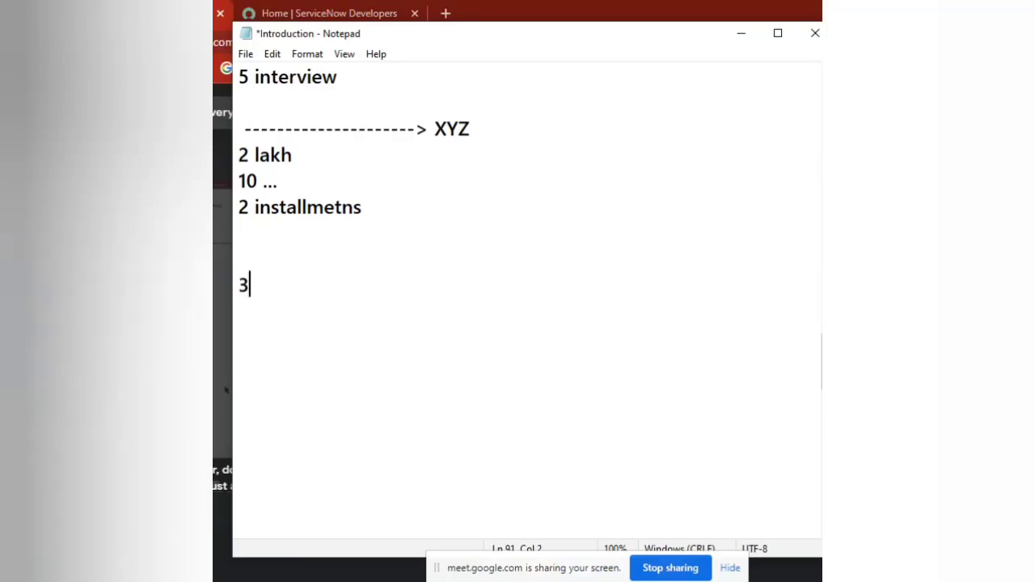
type("years")
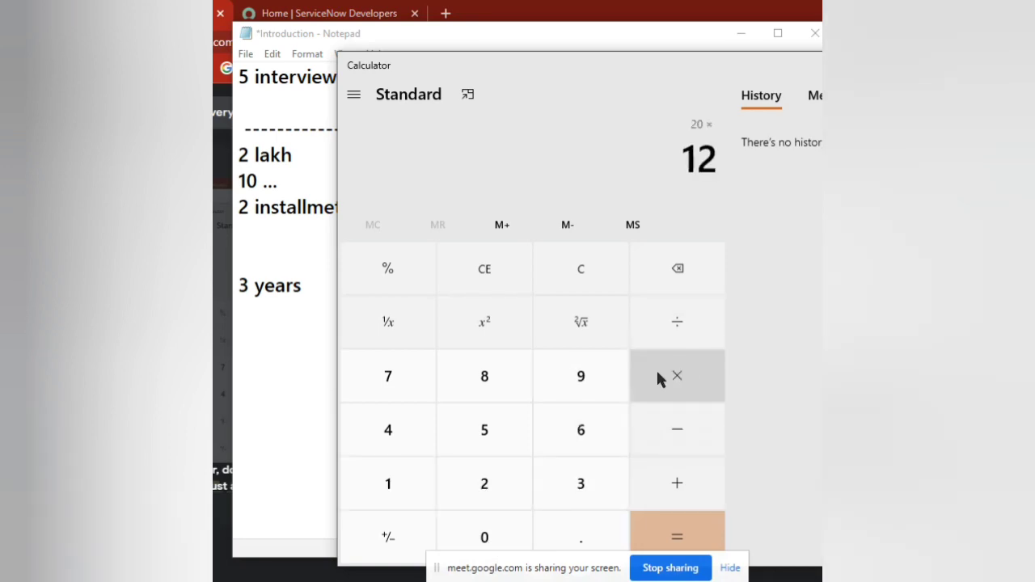
Multiply the running 240 by 3 to get 720, and note '700' beneath '3 years'
left_click(677, 537)
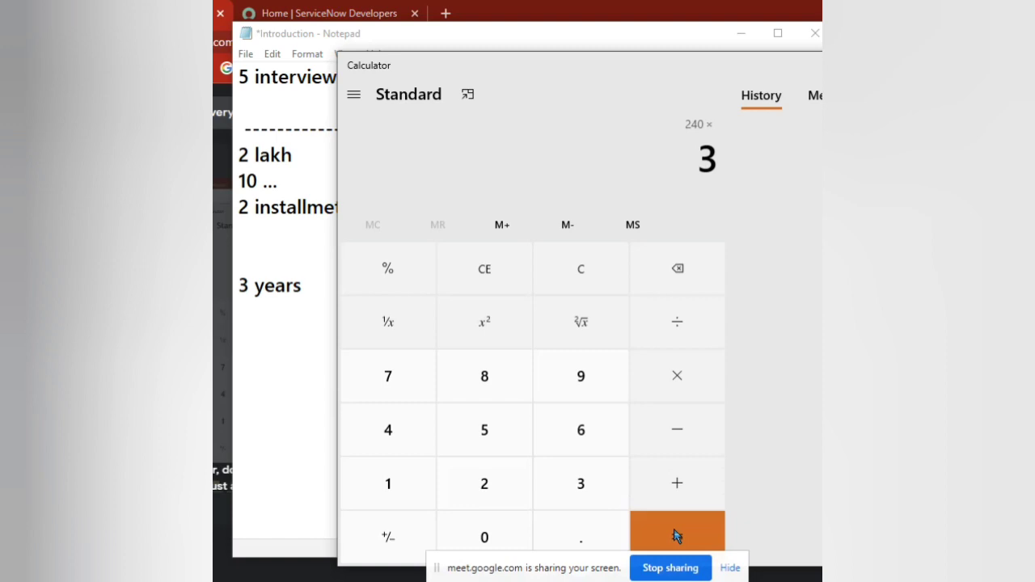
left_click(676, 538)
type("7")
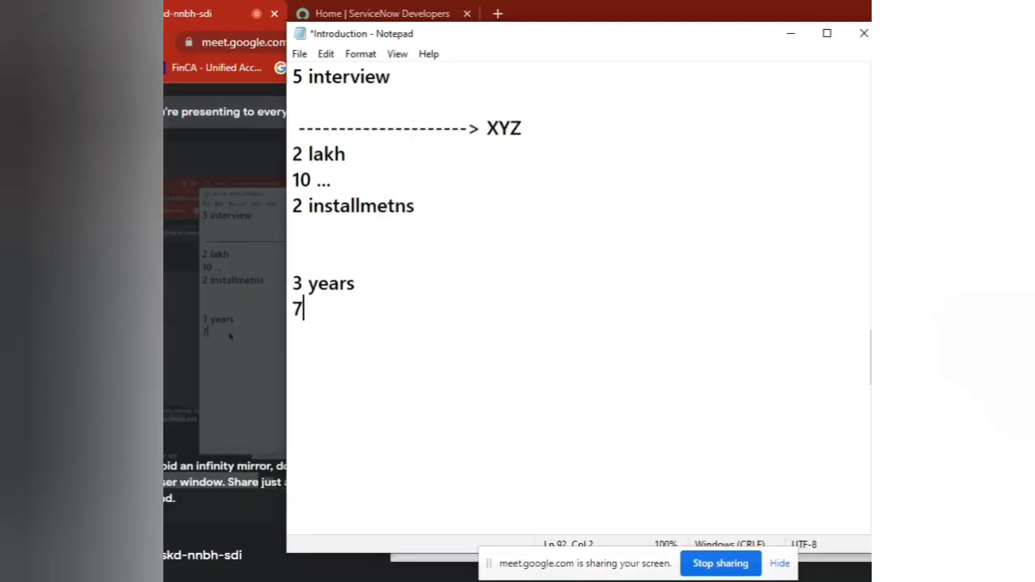
type("00")
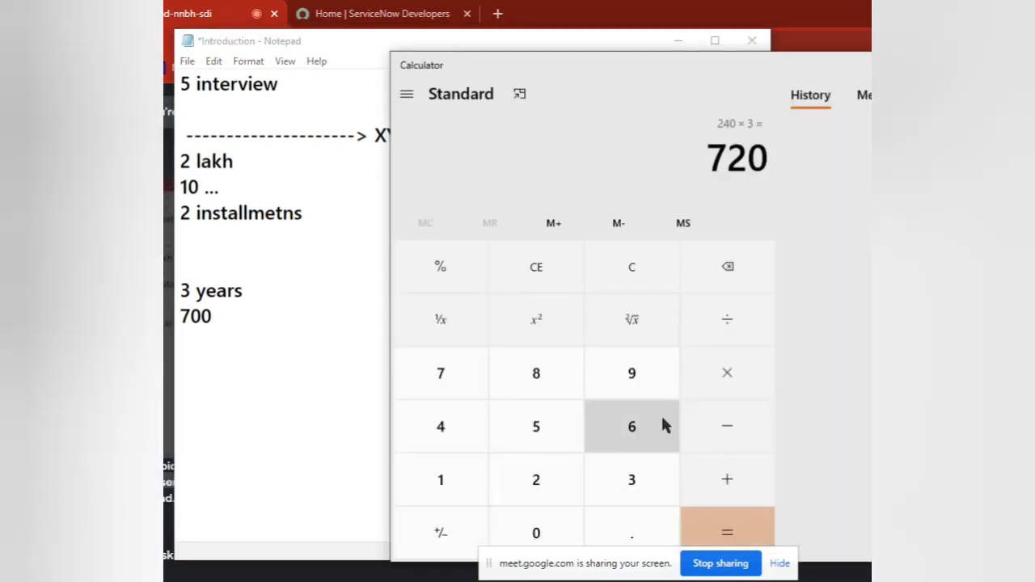
left_click(726, 372)
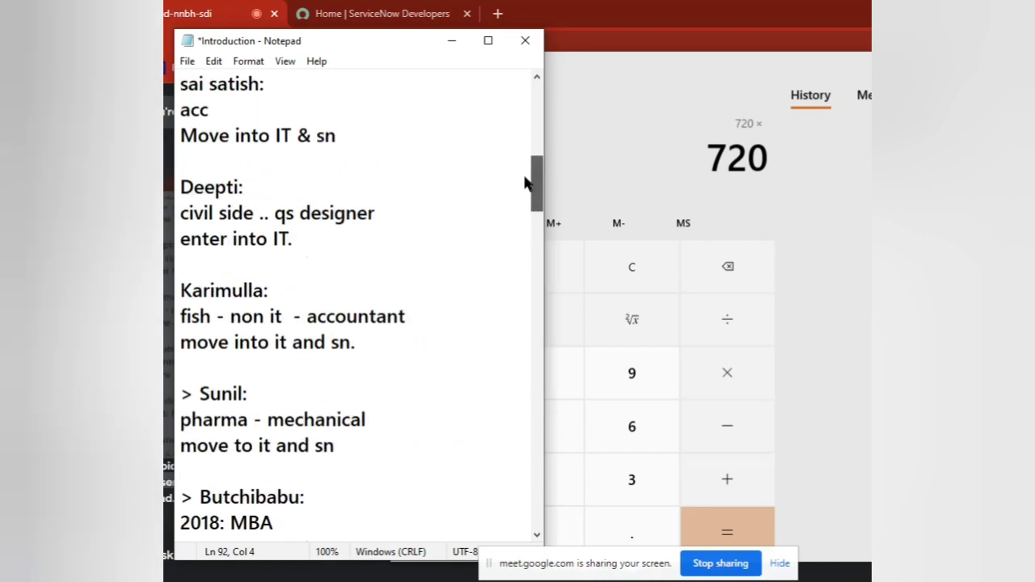
scroll("up", 3)
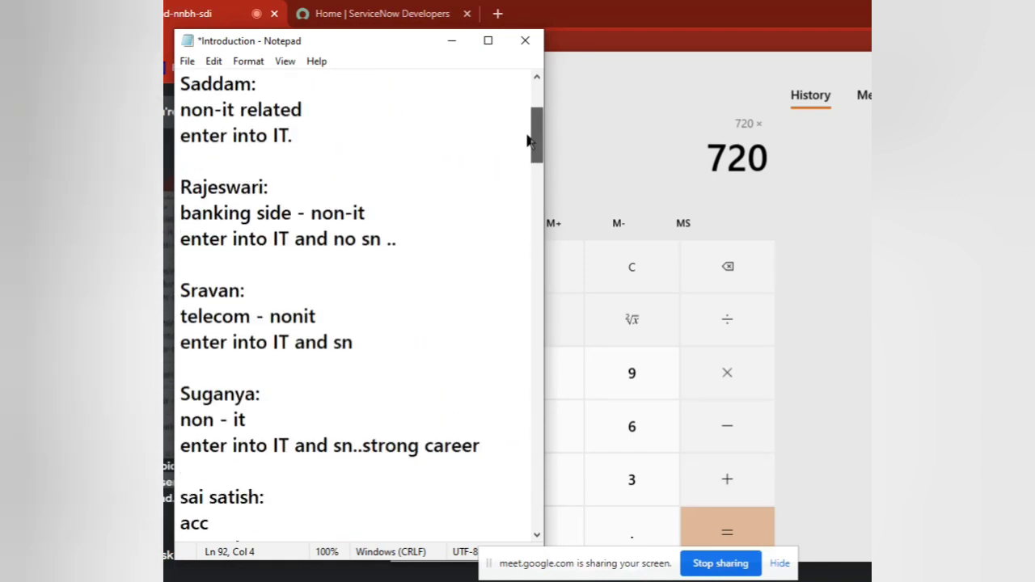
mouse_move(527, 136)
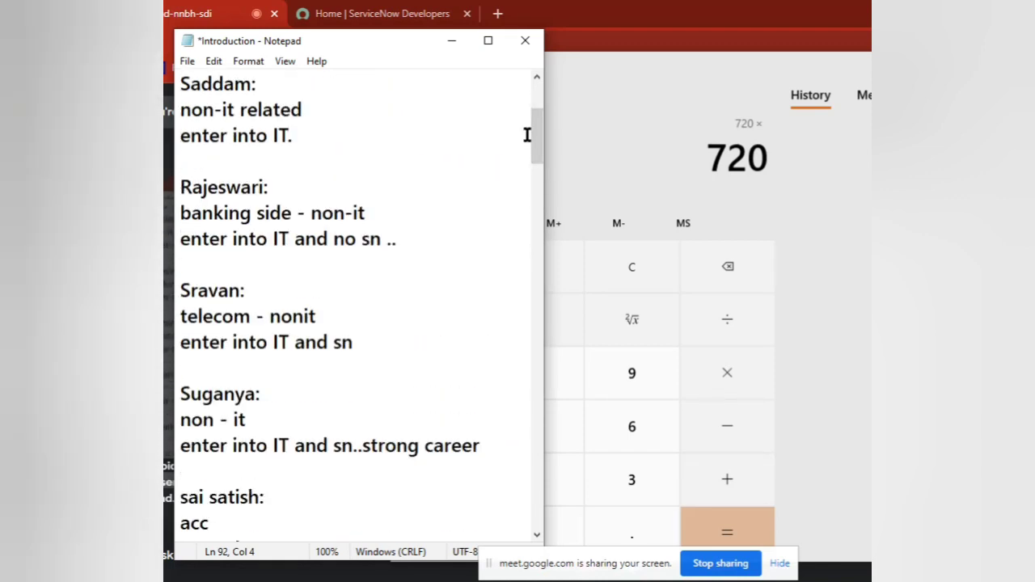
left_click(395, 240)
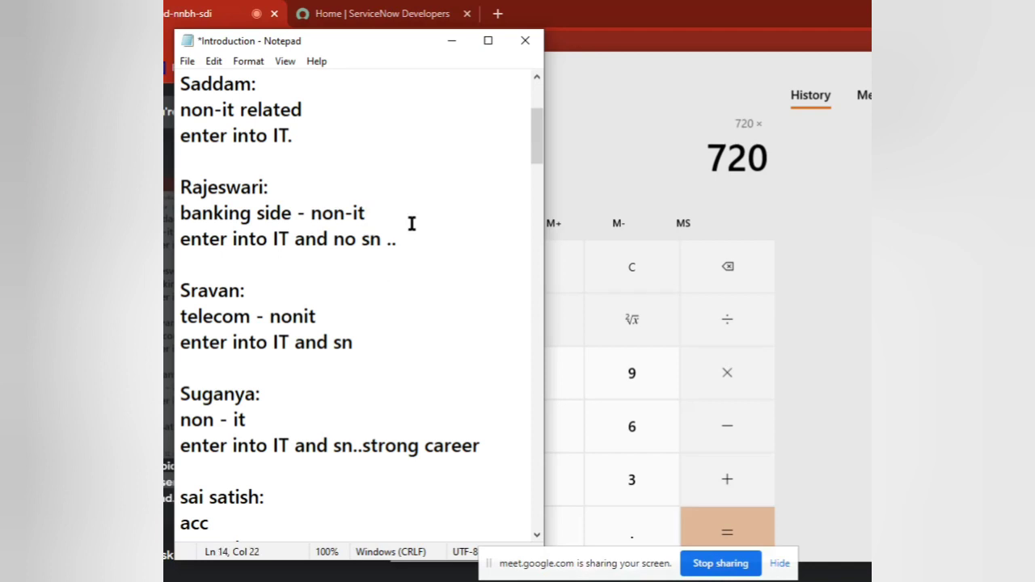
mouse_move(378, 348)
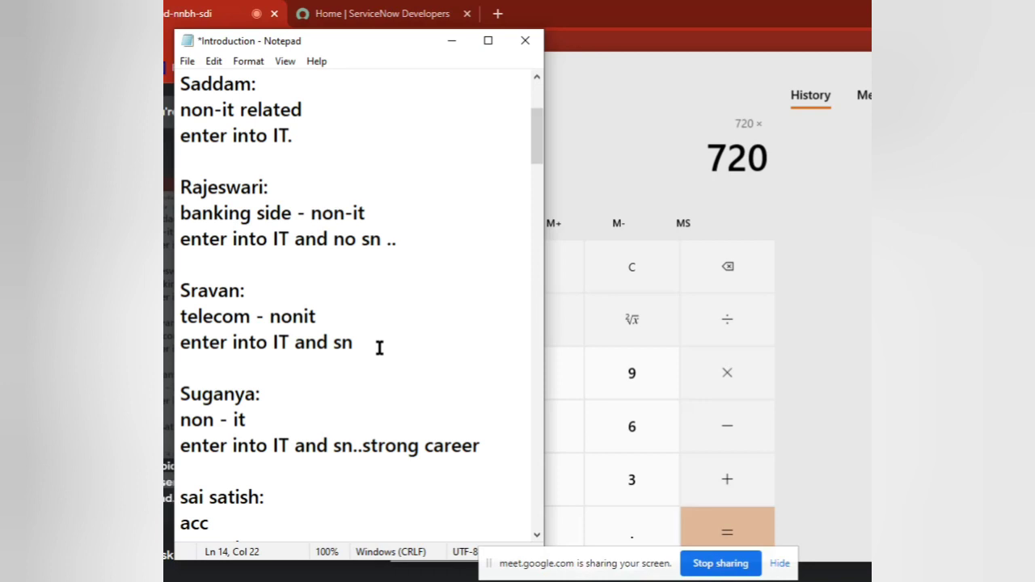
left_click(365, 214)
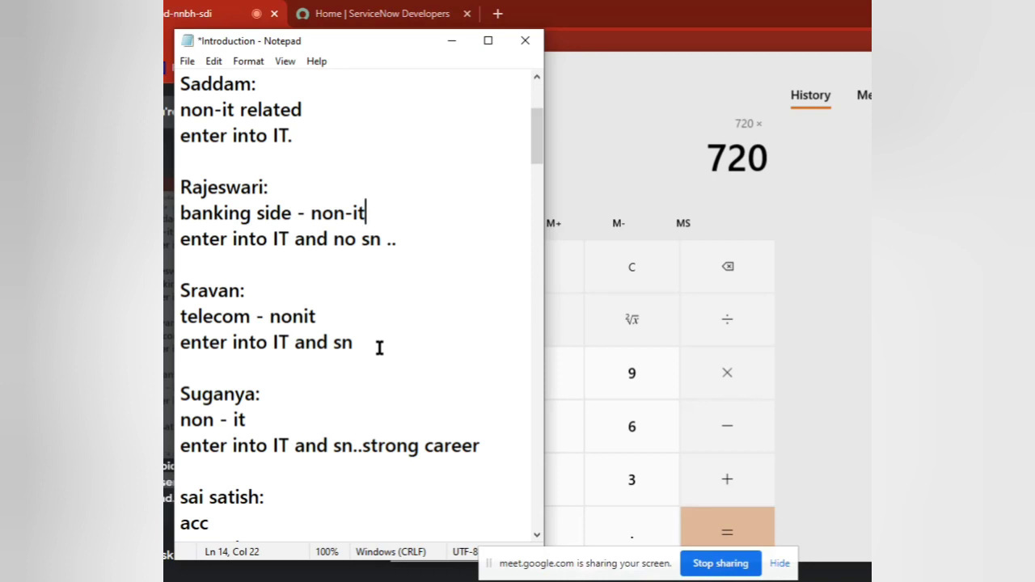
left_click(212, 316)
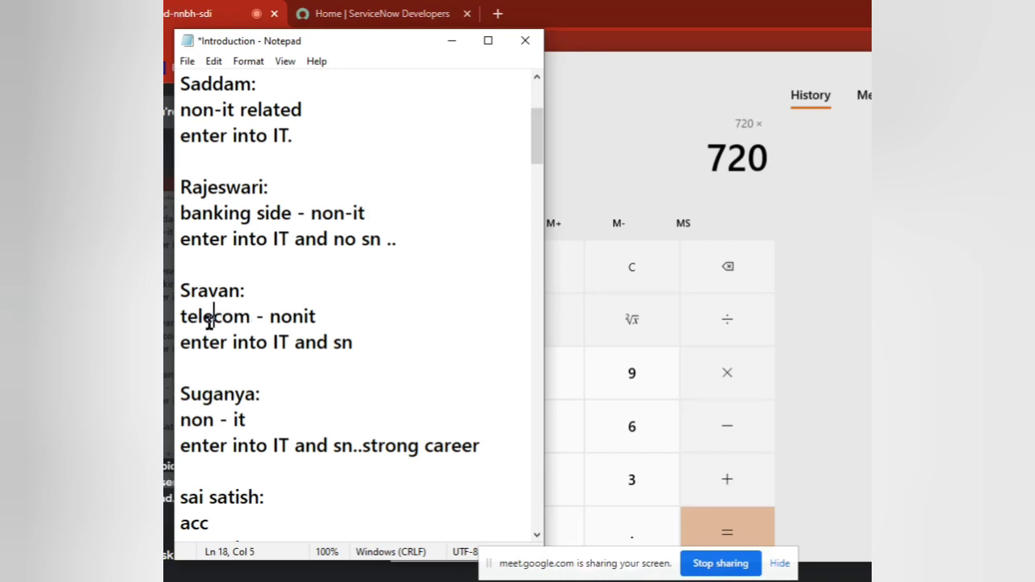
double_click(214, 315)
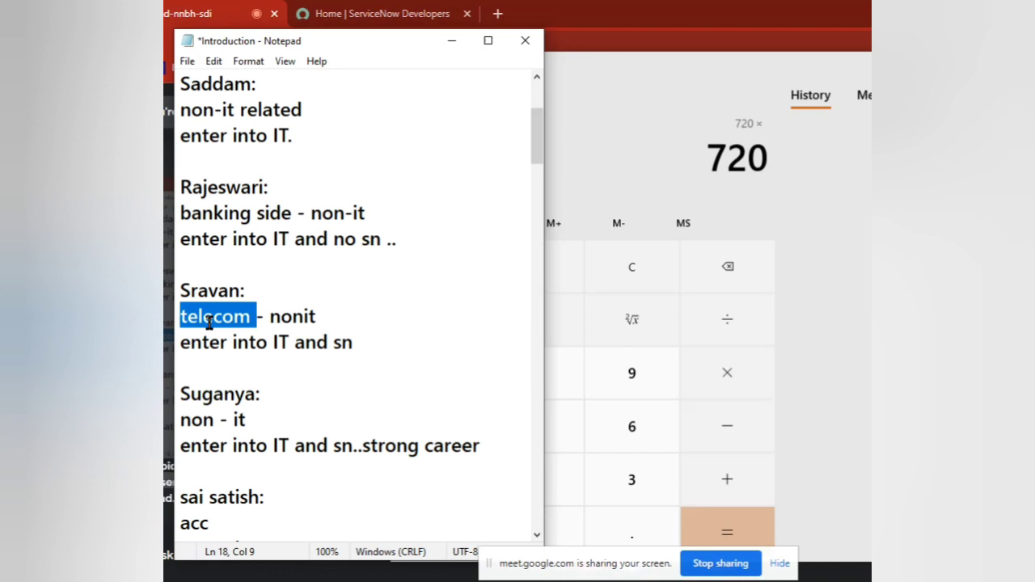
mouse_move(631, 427)
type("e")
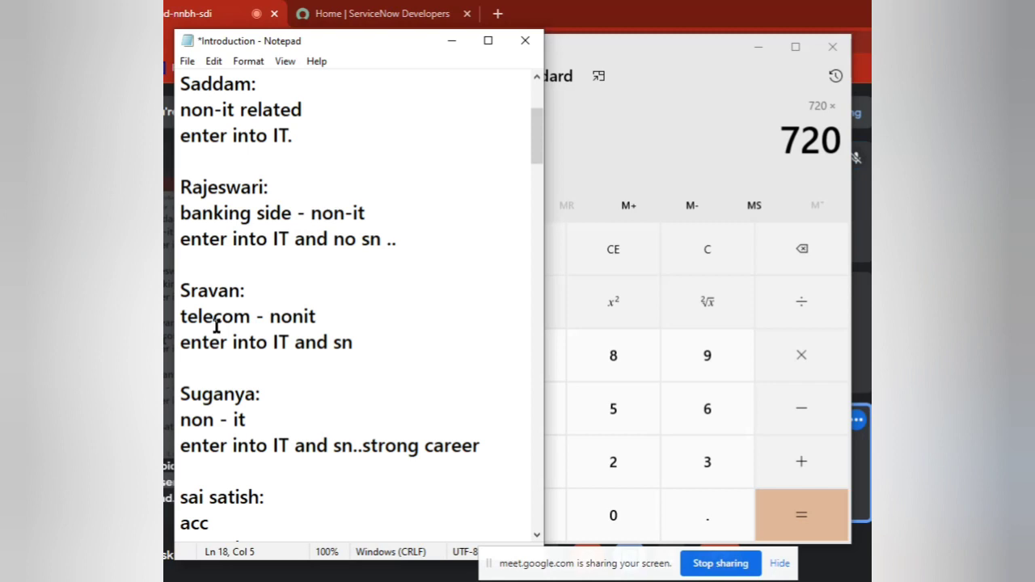
double_click(215, 316)
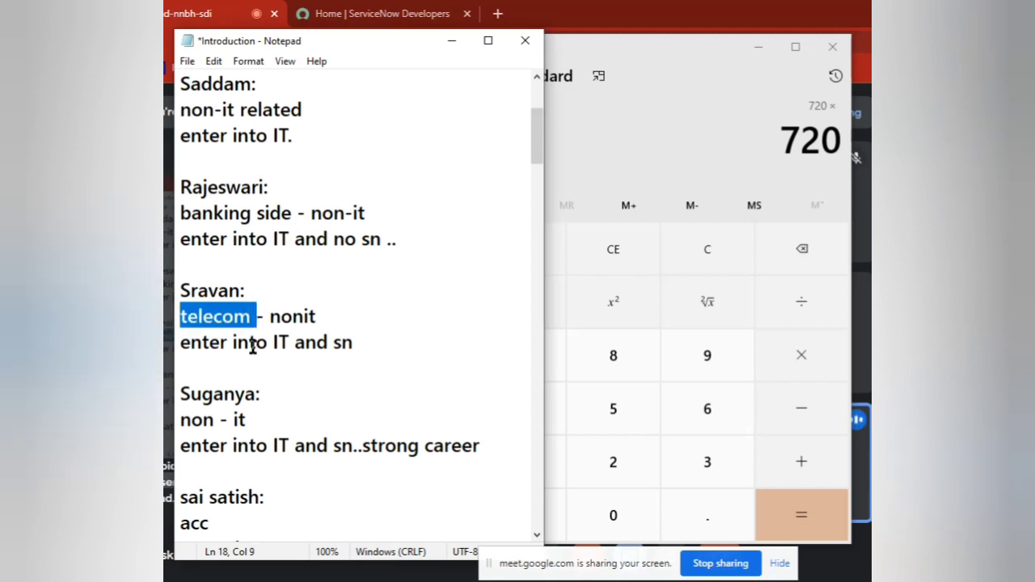
scroll("down", 3)
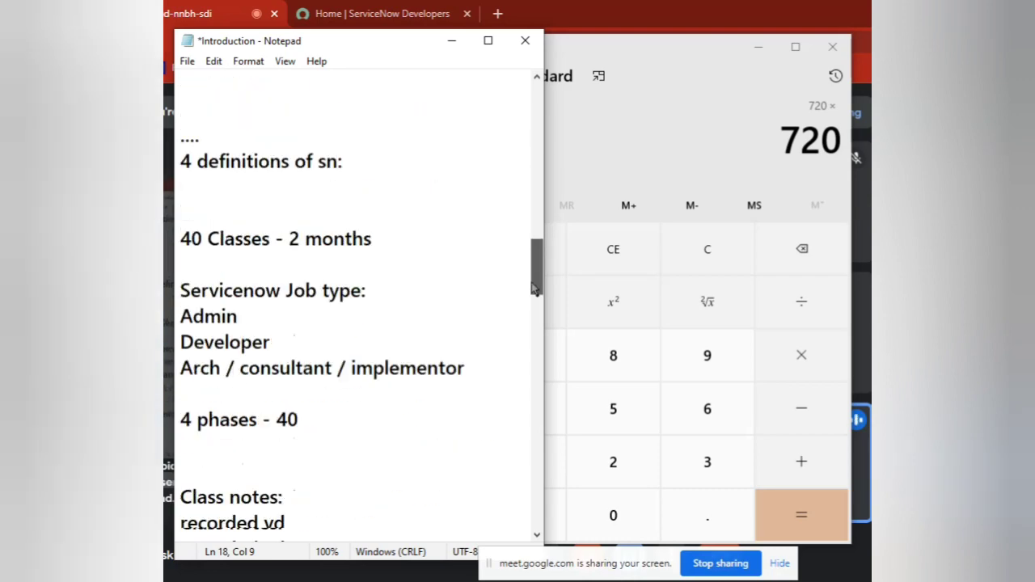
scroll("down", 3)
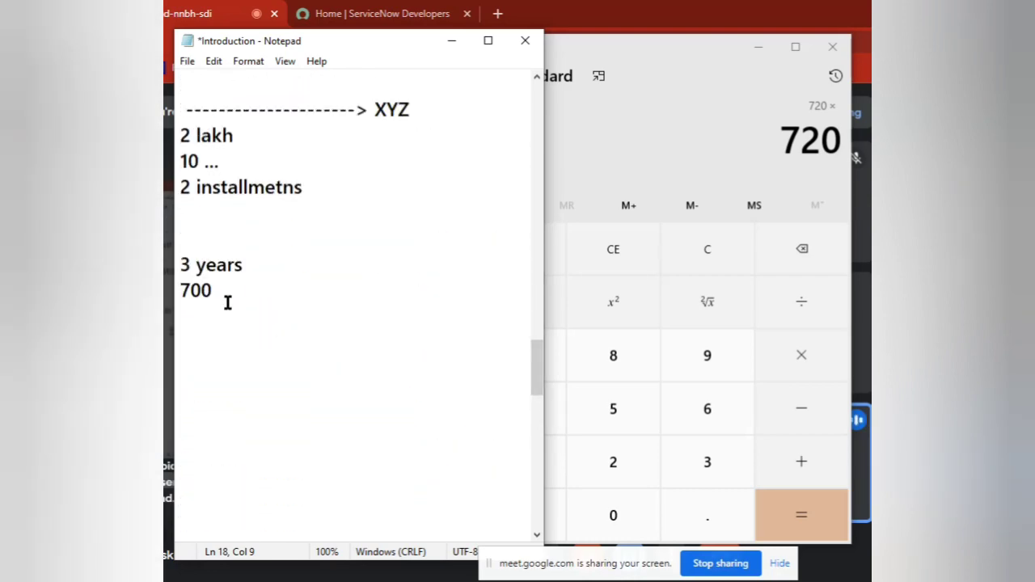
Extend the 700 line to read '700*4 ='
left_click(217, 289)
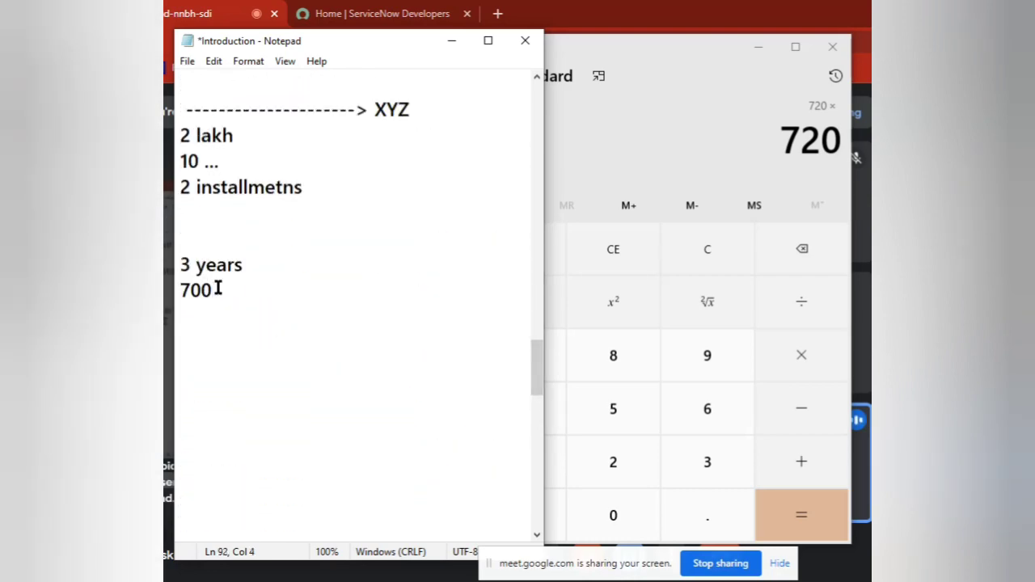
type("*4")
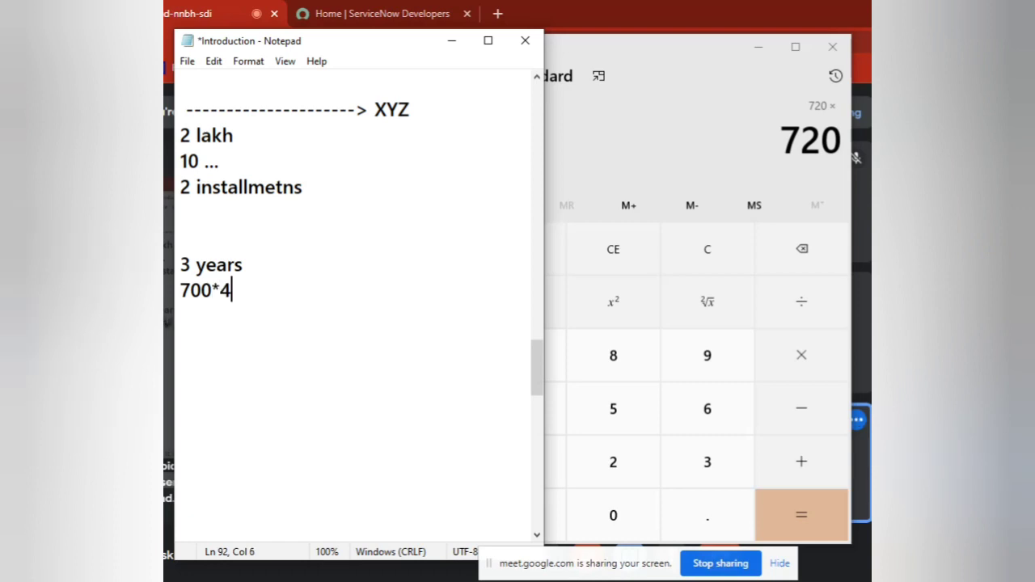
type("=")
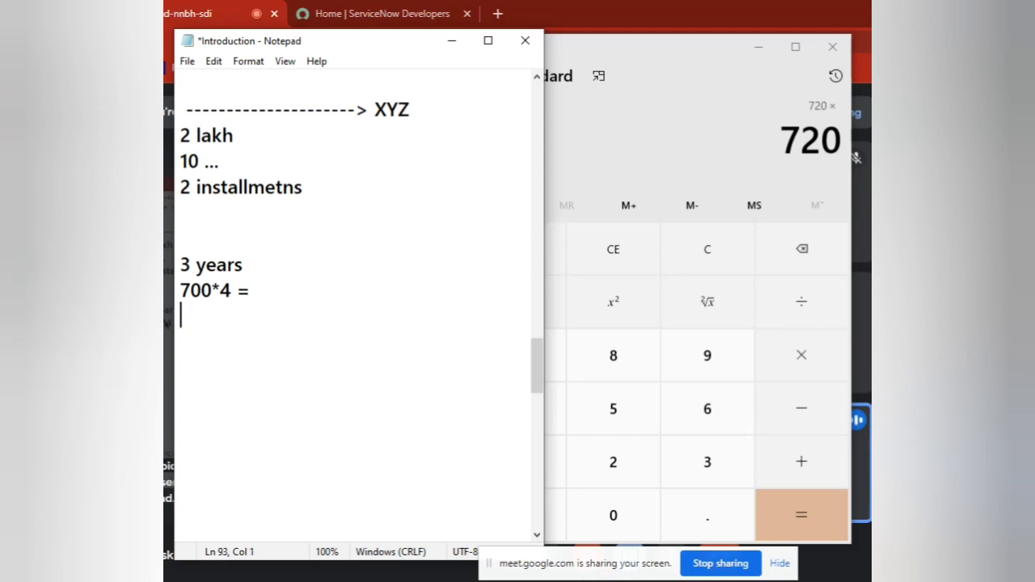
Add a line reading 'seee hear read write speak think'
type("seee h")
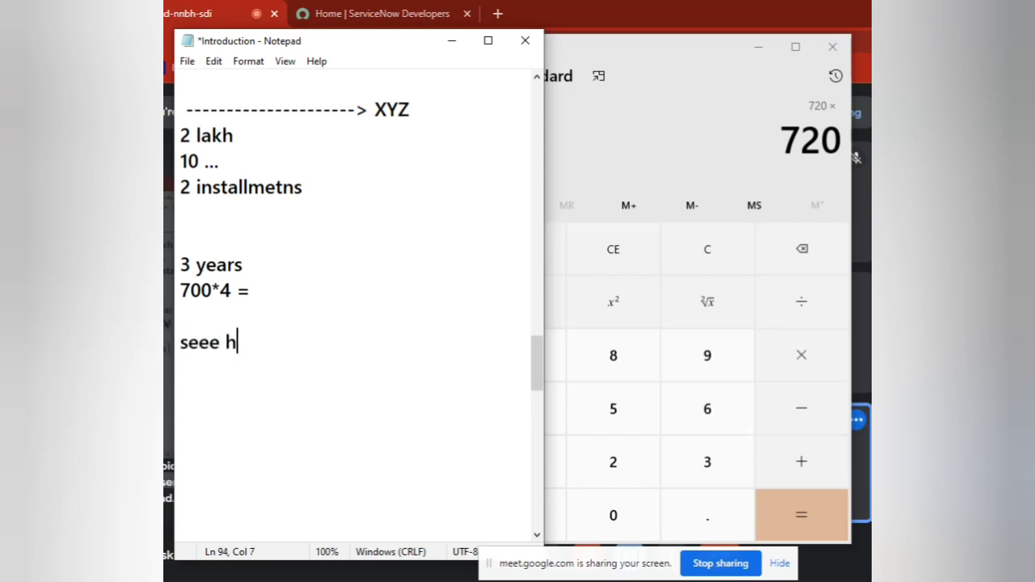
type("ear re")
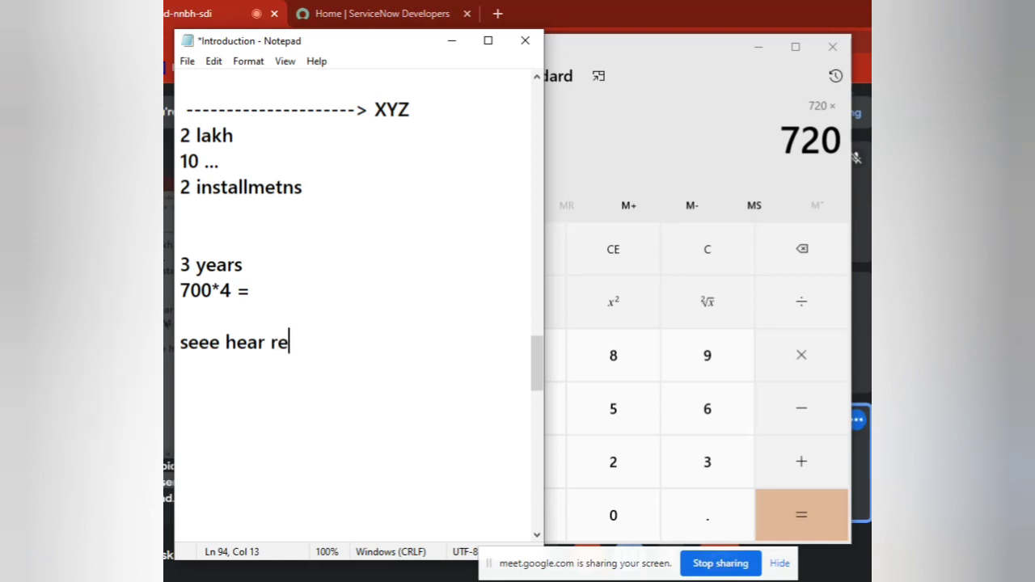
type("ad wti")
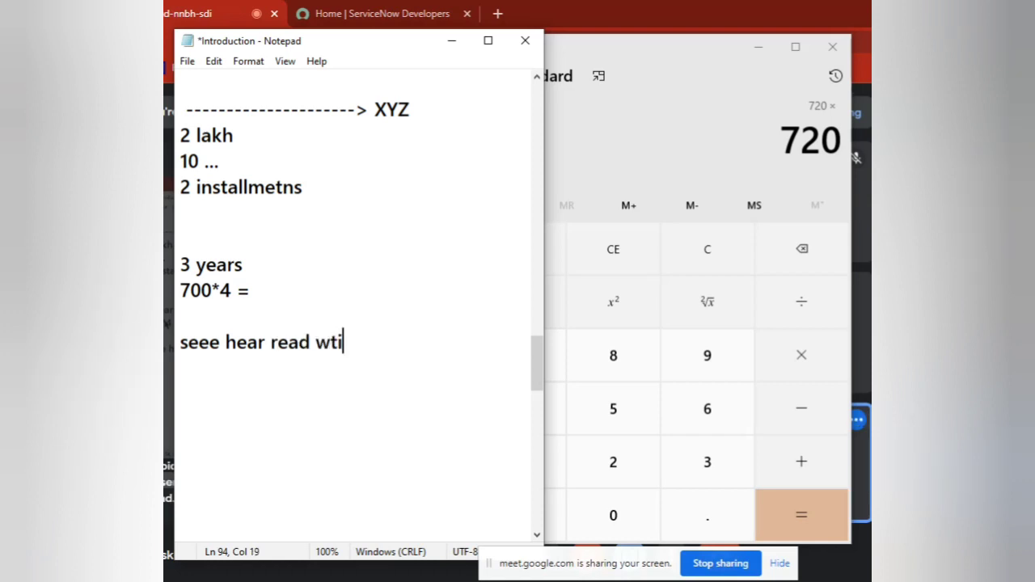
type("te speak")
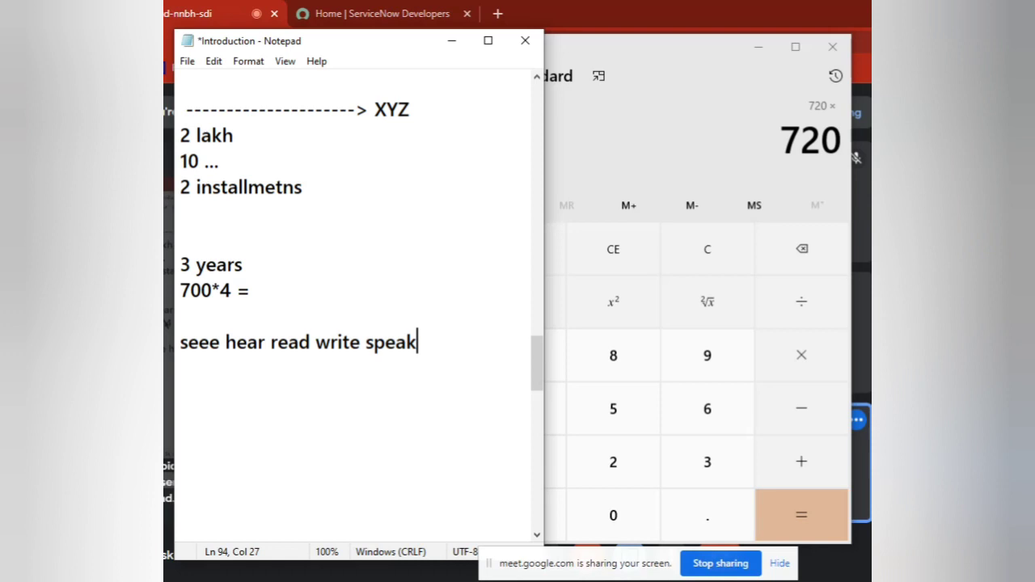
type("think")
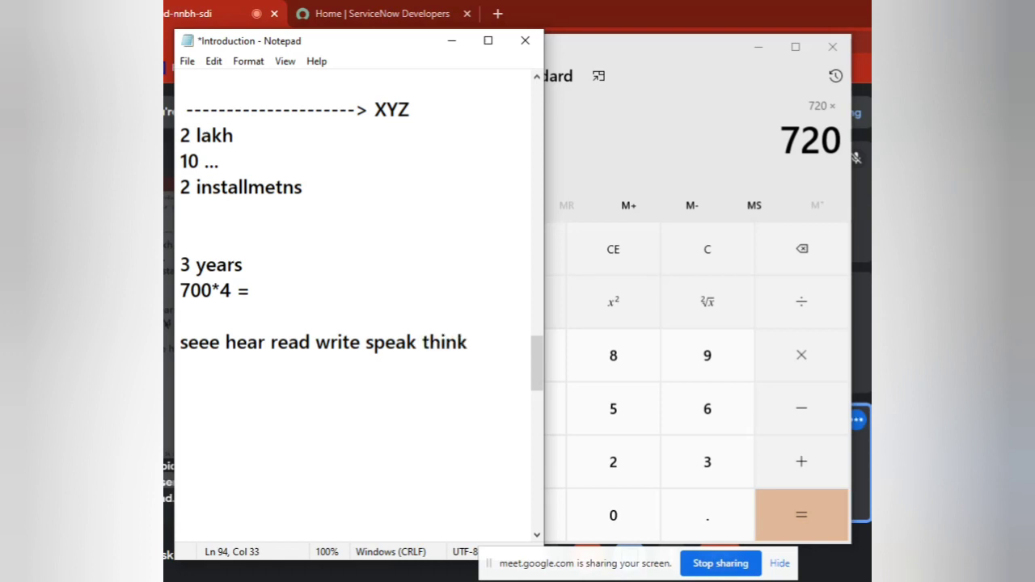
triple_click(324, 341)
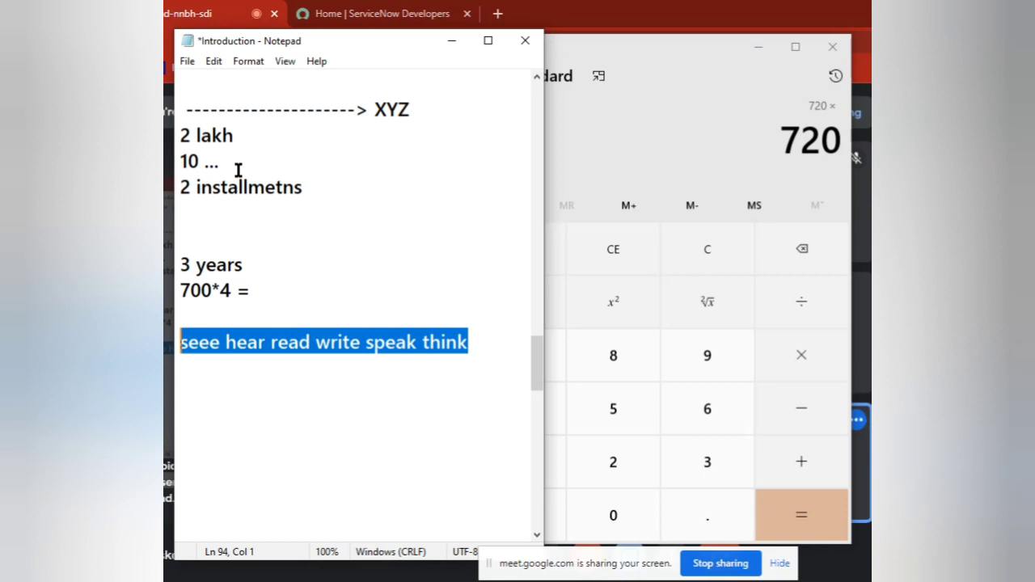
mouse_move(411, 298)
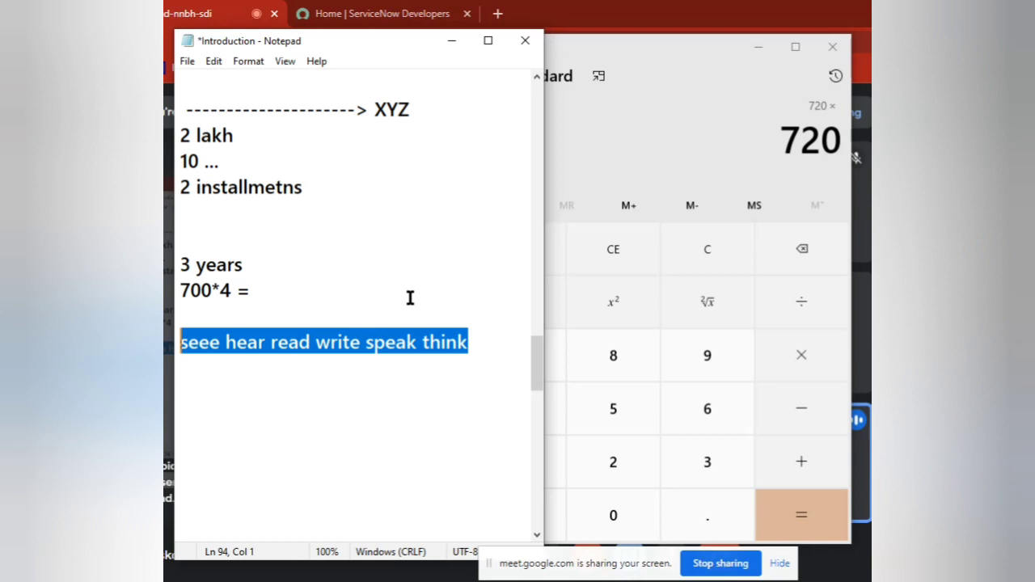
mouse_move(278, 301)
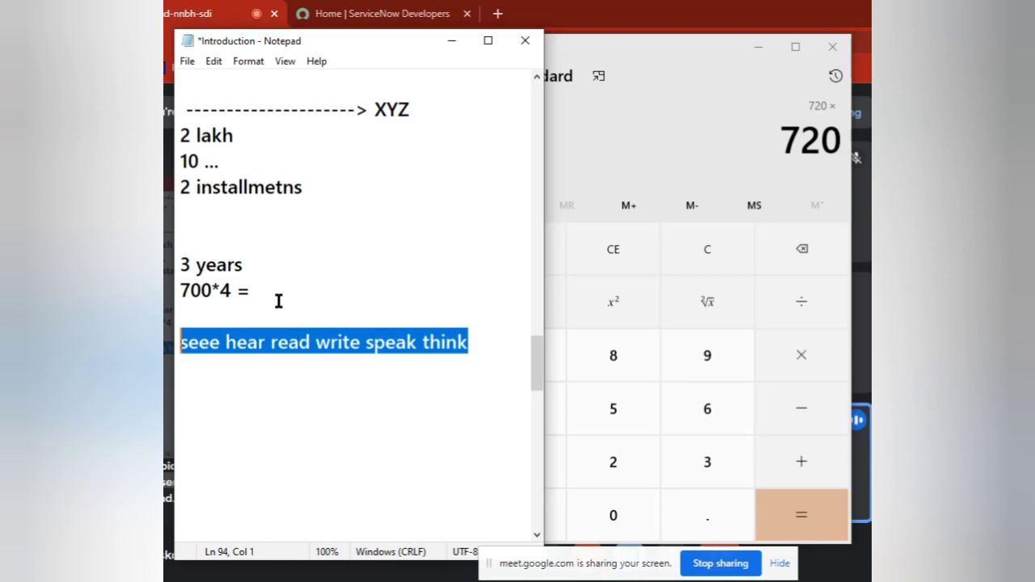
left_click(256, 291)
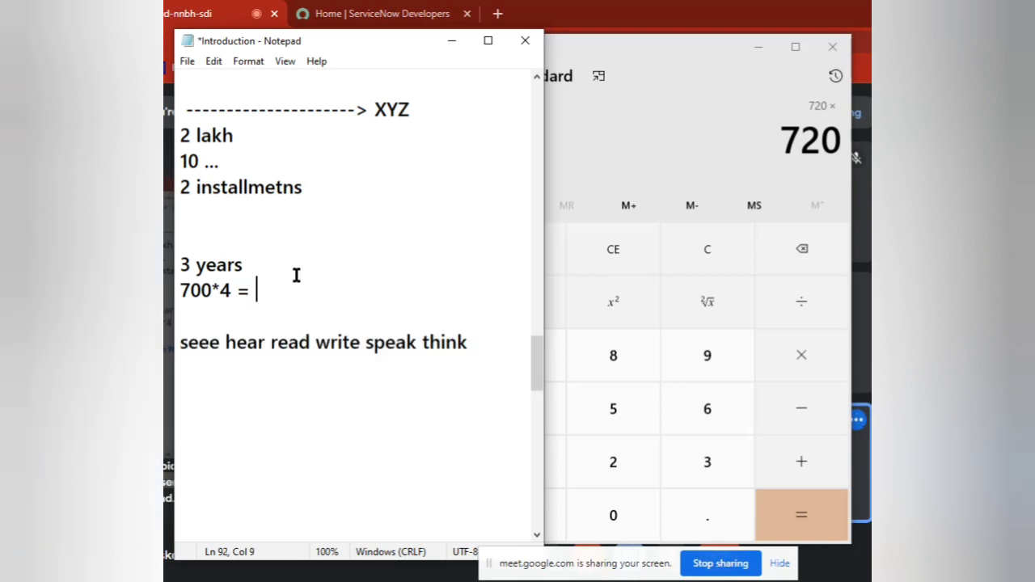
mouse_move(537, 359)
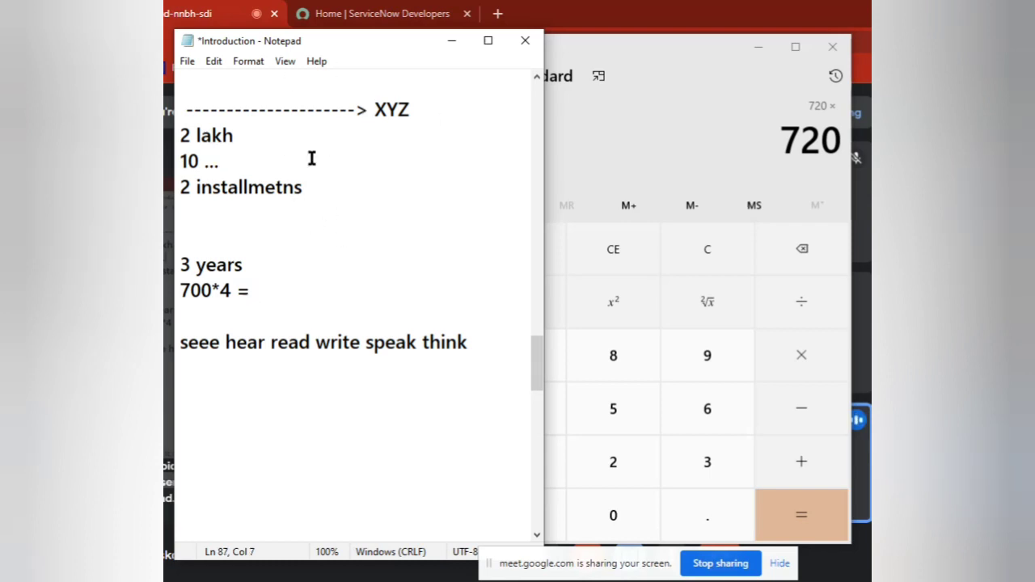
mouse_move(262, 291)
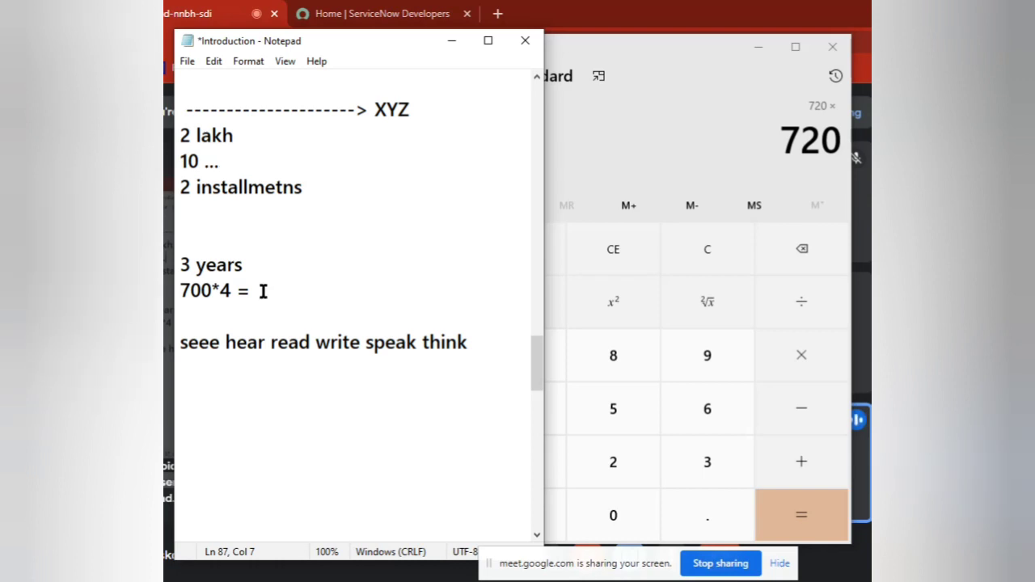
double_click(184, 265)
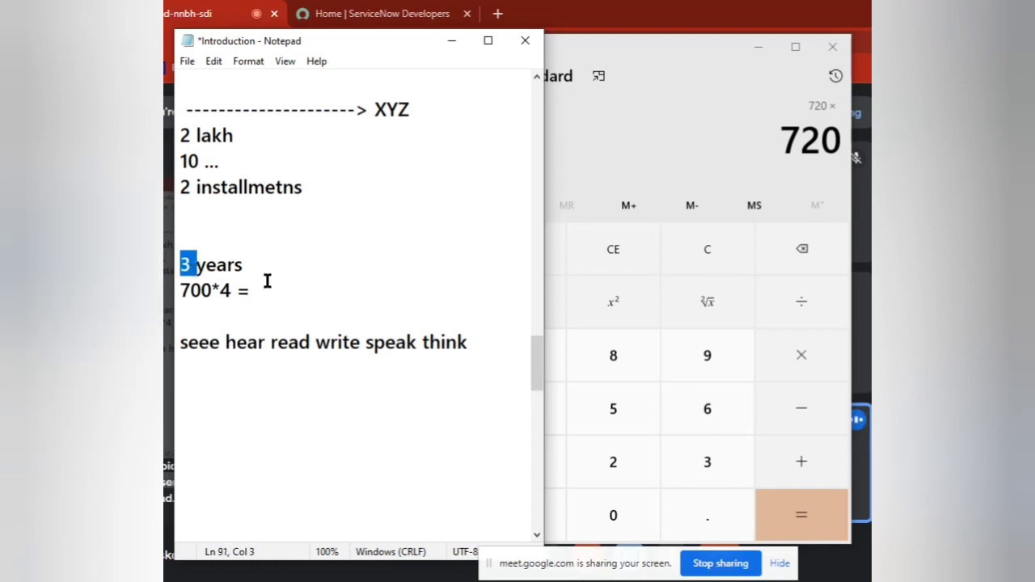
left_click(201, 291)
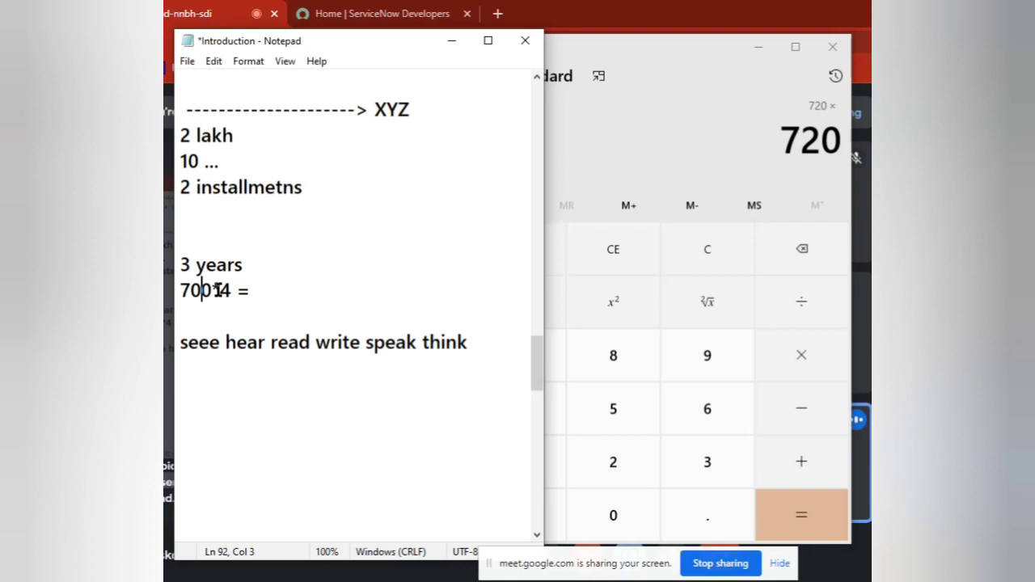
Complete the calculation line as '700*4 = 2800'
type("2800")
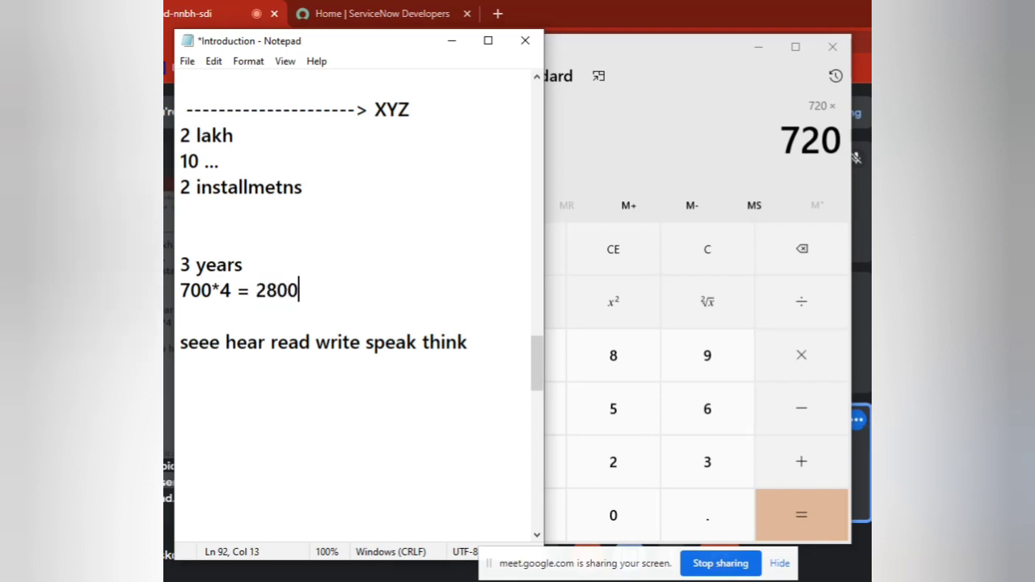
triple_click(240, 291)
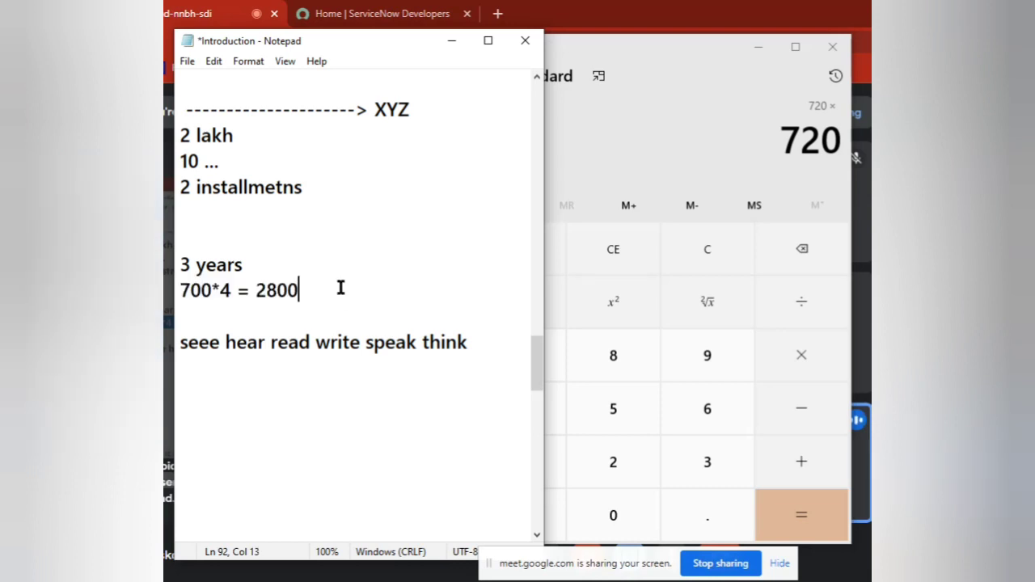
mouse_move(226, 299)
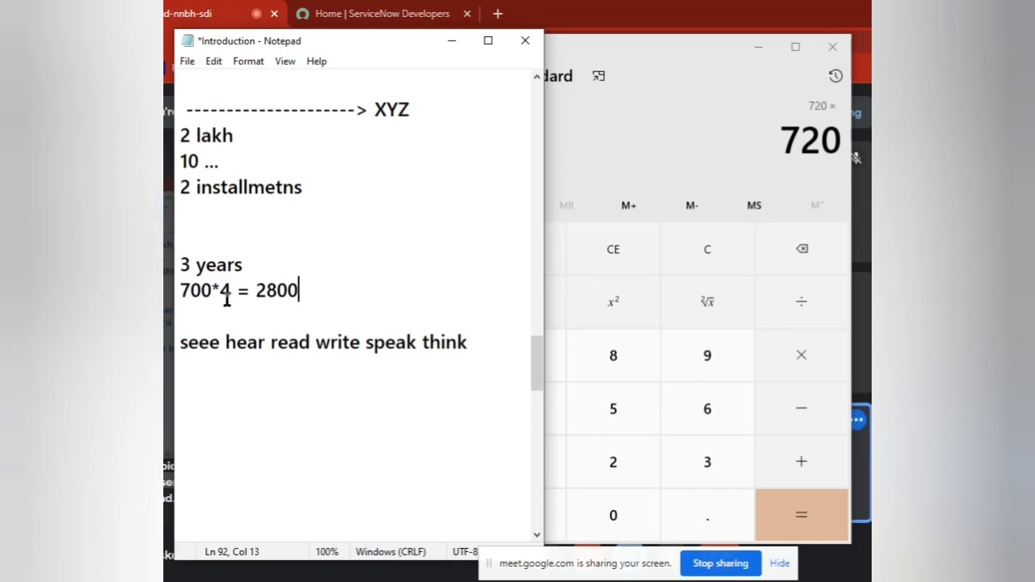
double_click(277, 289)
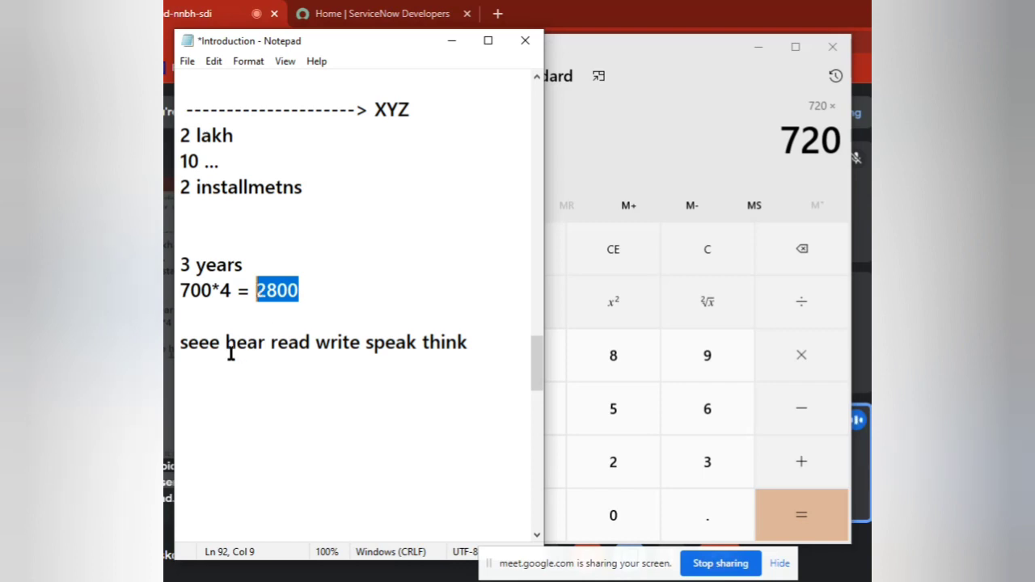
mouse_move(460, 353)
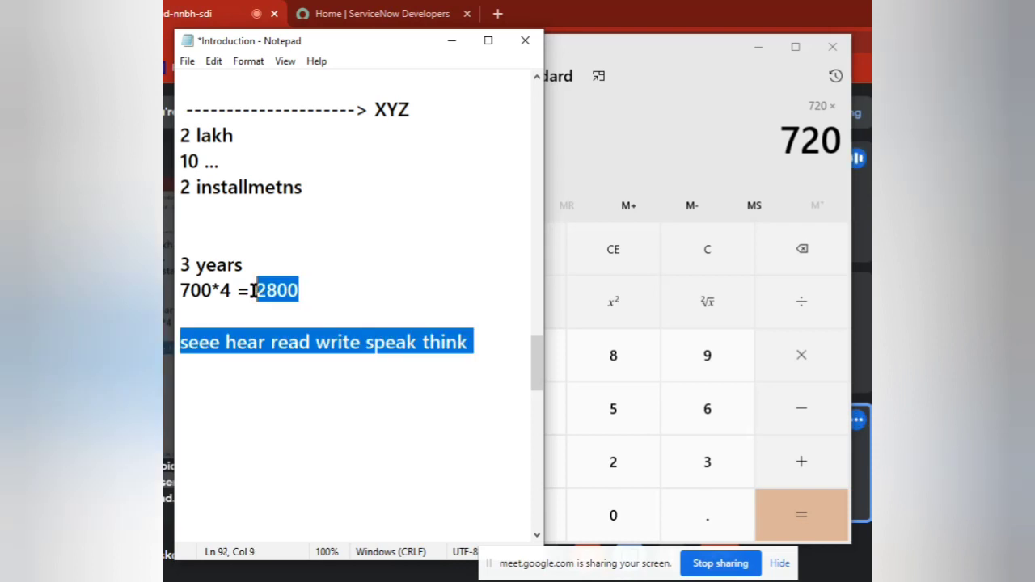
Select from 2800 through the 'seee hear' line and look over the notes
left_click(495, 356)
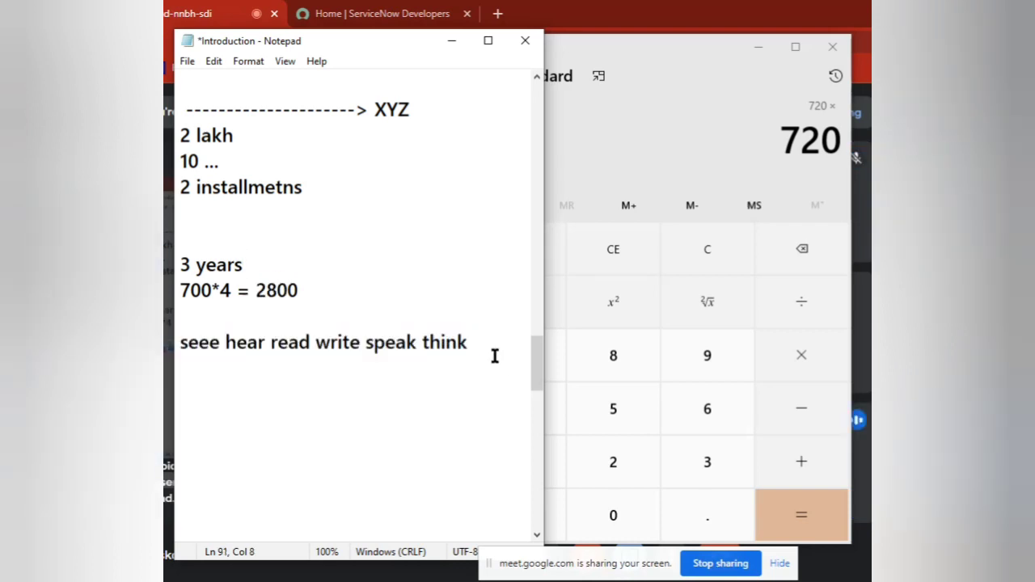
left_click_drag(249, 291, 468, 341)
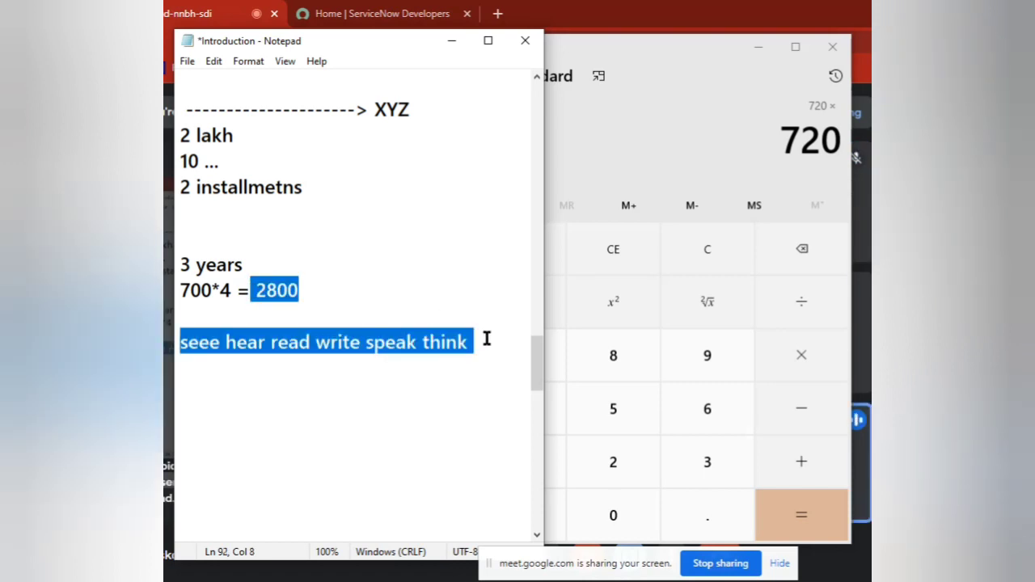
scroll("up", 3)
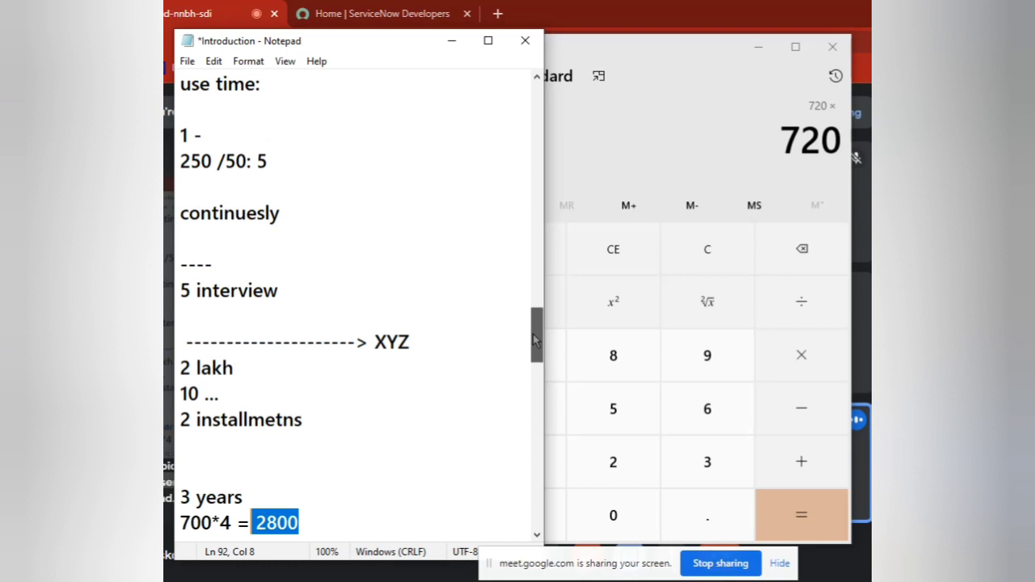
scroll("down", 3)
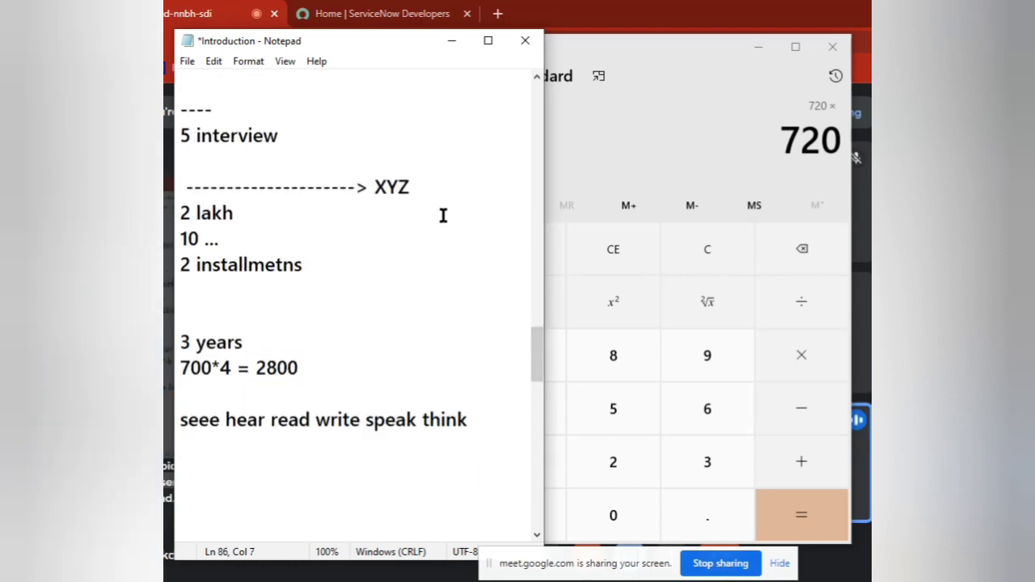
mouse_move(392, 246)
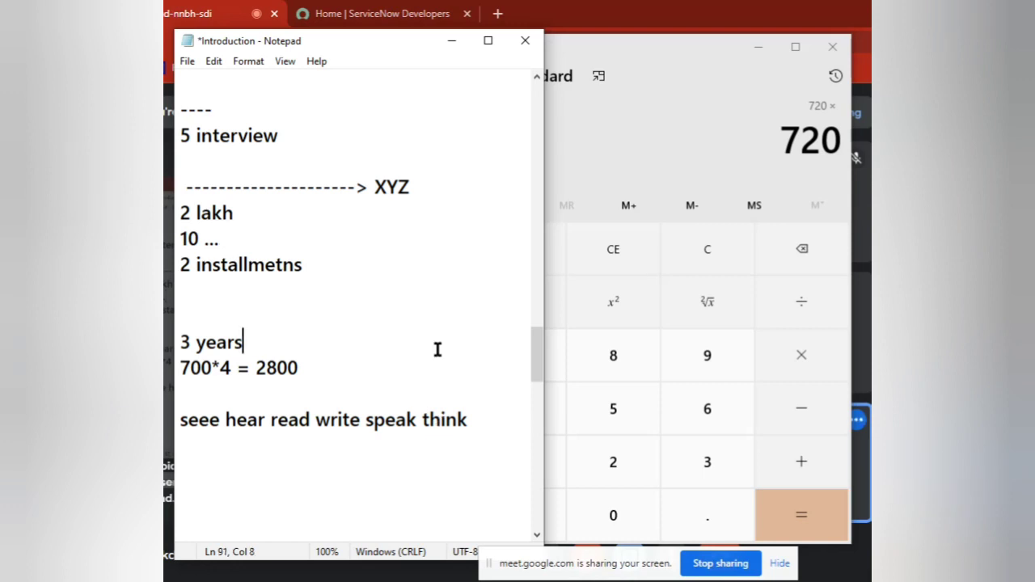
mouse_move(547, 343)
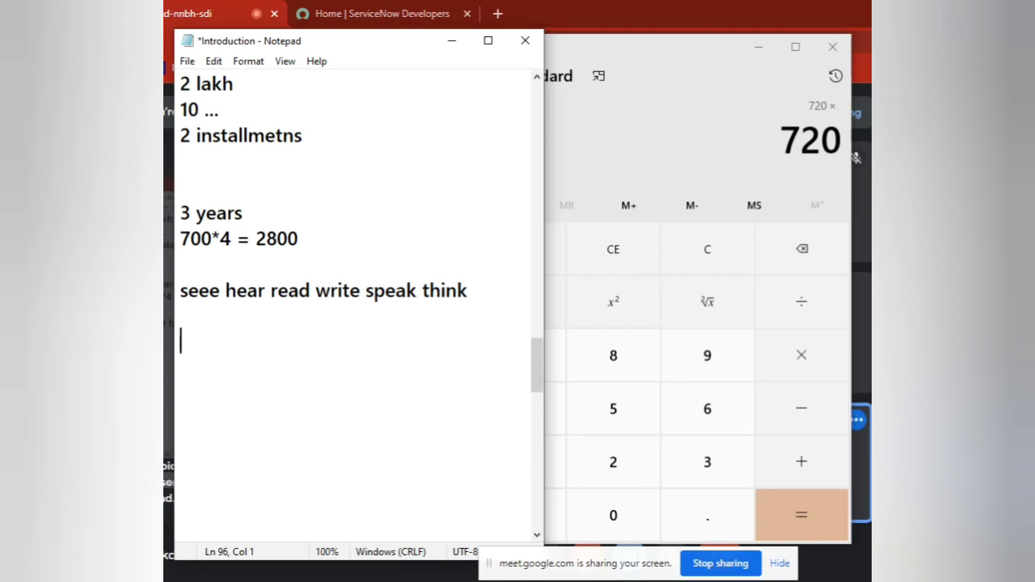
Add the lines '3 cource sap' and '2 month' below the notes
type("3 co")
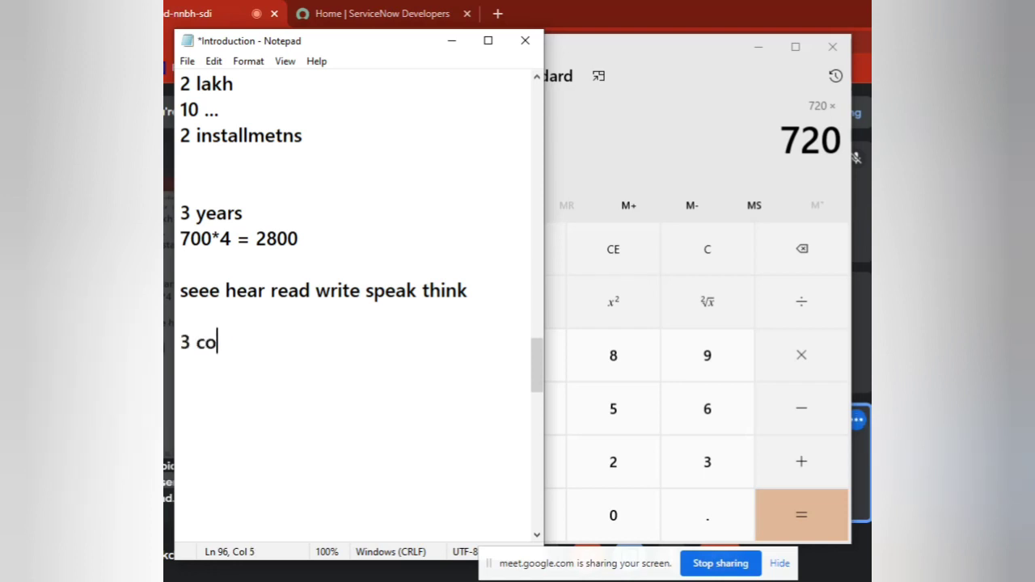
type("ur")
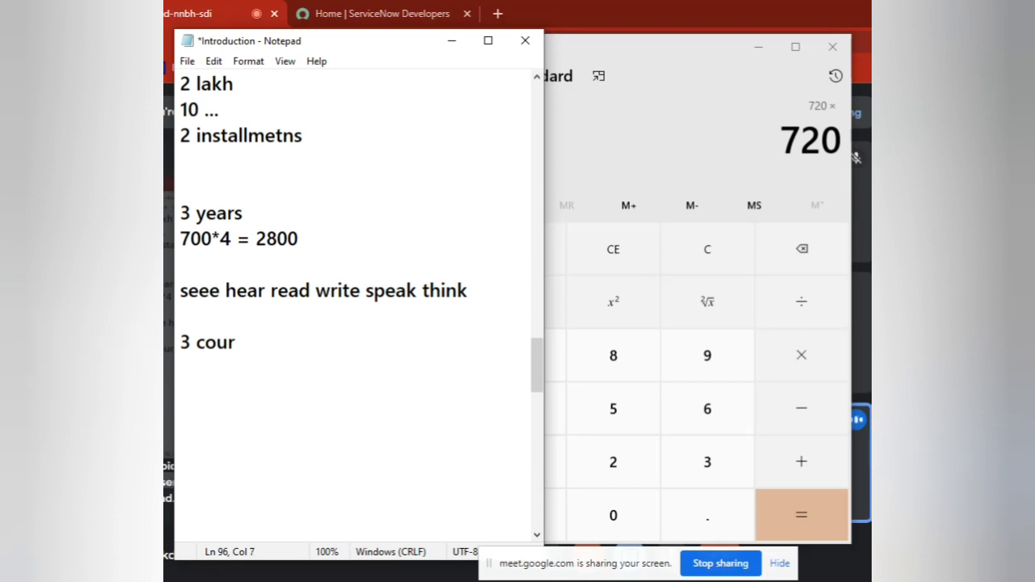
type("ce -")
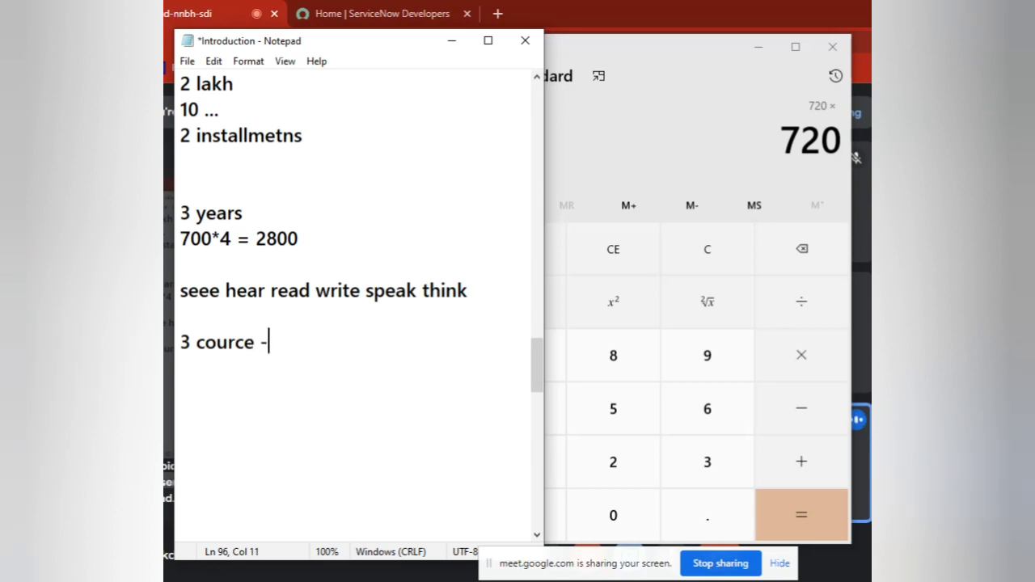
type("sap")
type("2 m")
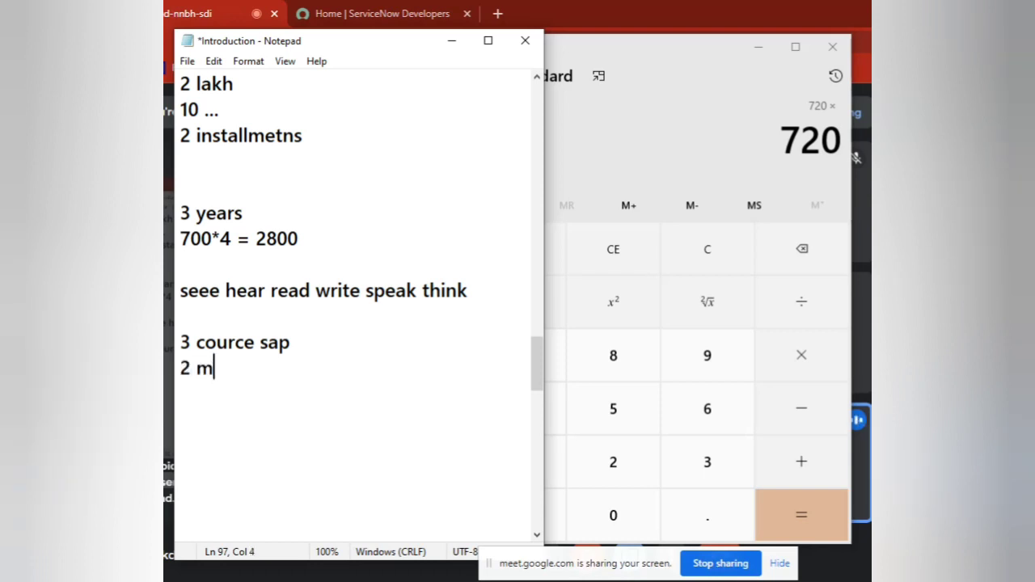
type("onth")
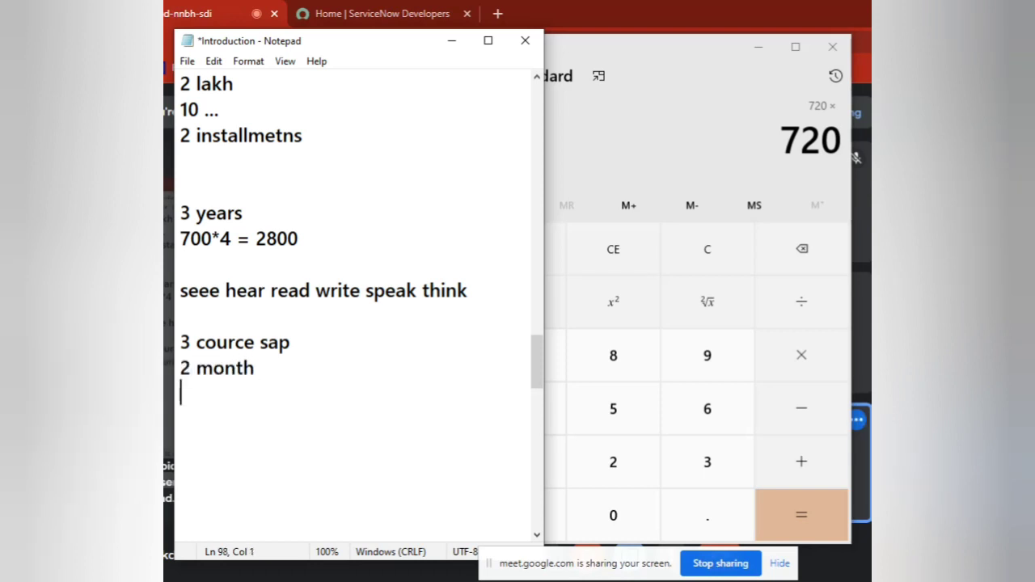
Add the lines '50 th' and 'interview -'
type("50")
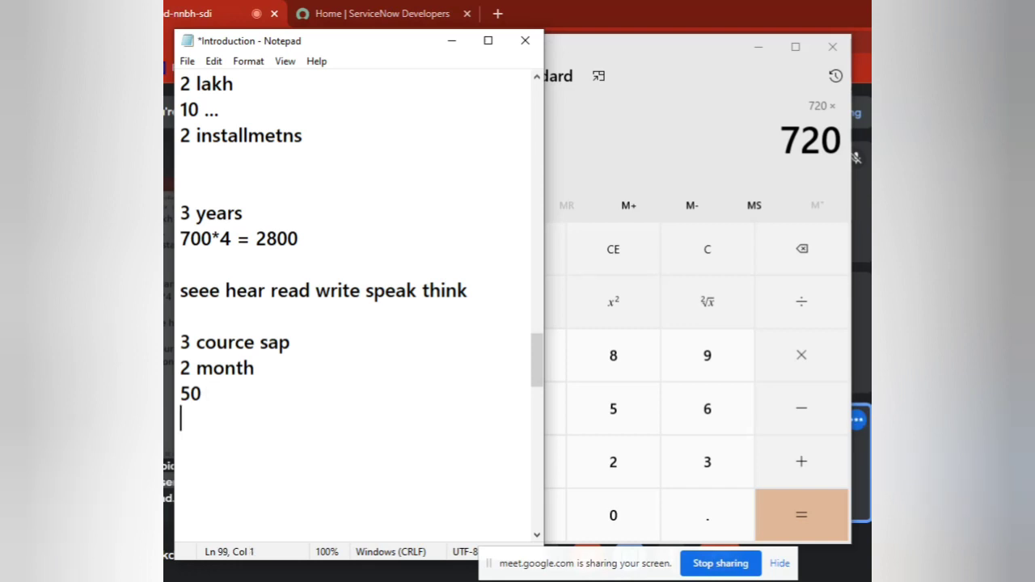
type("th")
type("i")
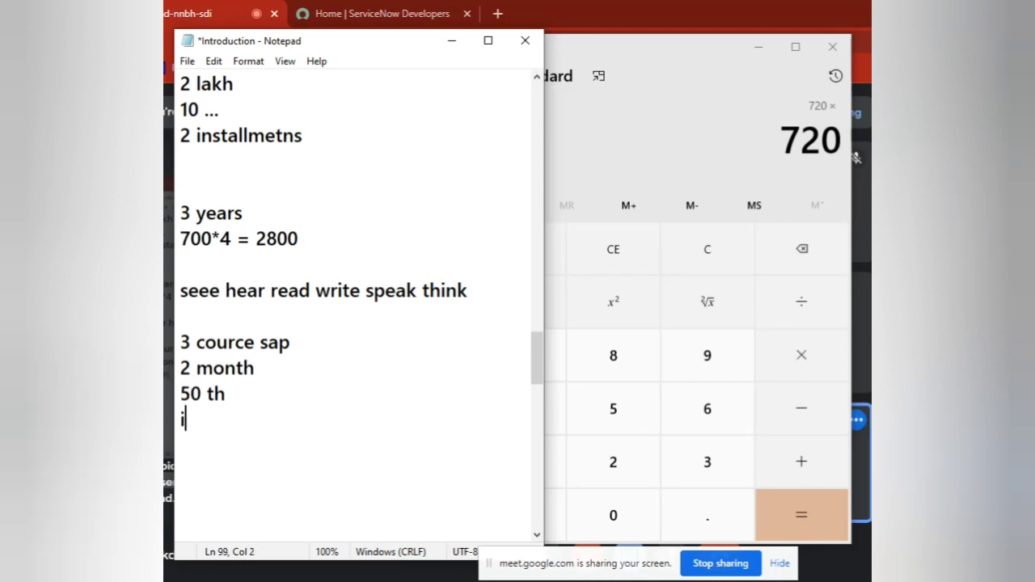
type("nterview")
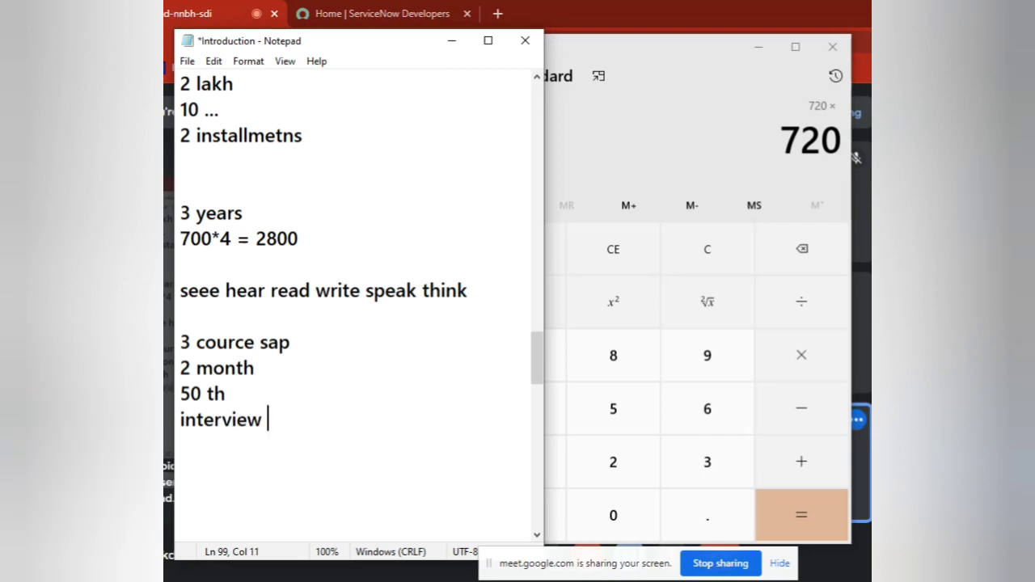
type("-")
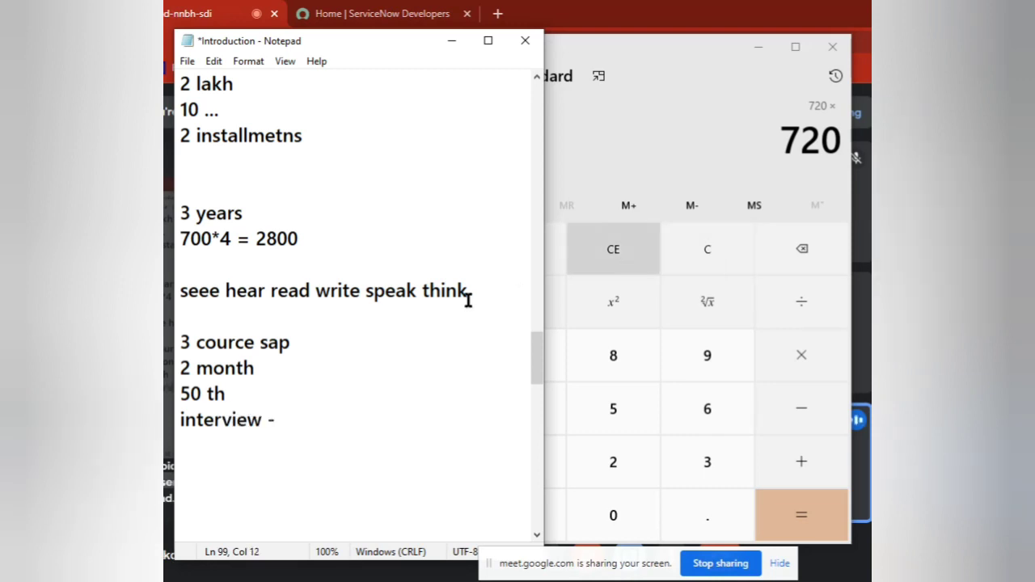
Select the course, month, fee and interview lines for review
triple_click(323, 291)
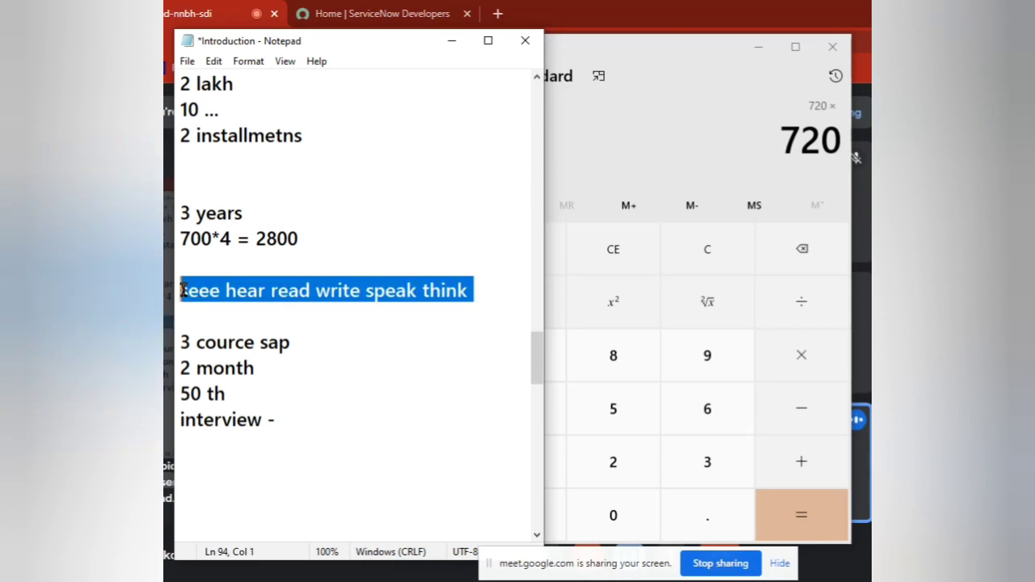
mouse_move(256, 352)
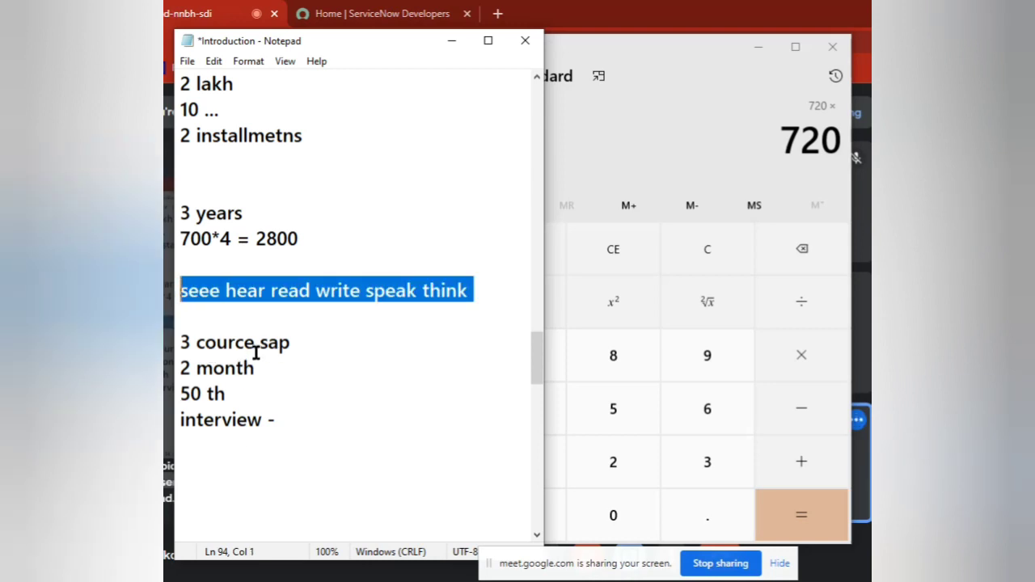
left_click(278, 419)
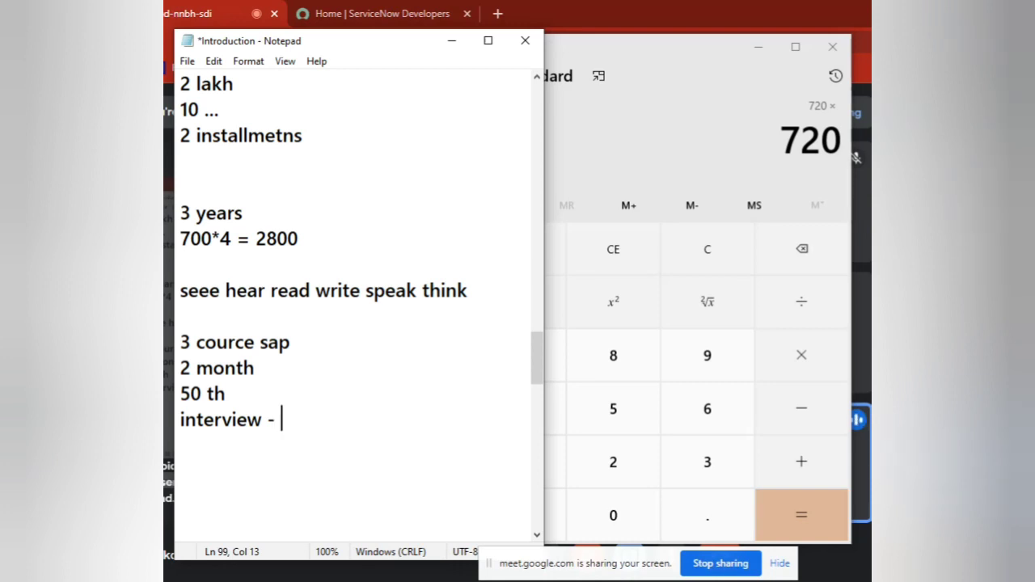
left_click_drag(281, 419, 178, 339)
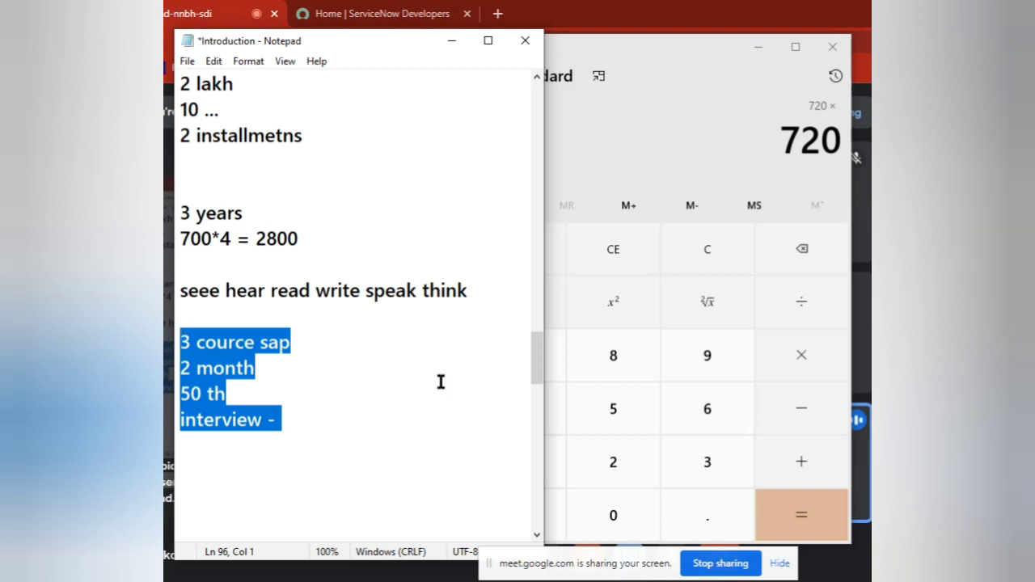
Extend the interview line with 'i left sap' and add a 'manual testing' line
type("i le")
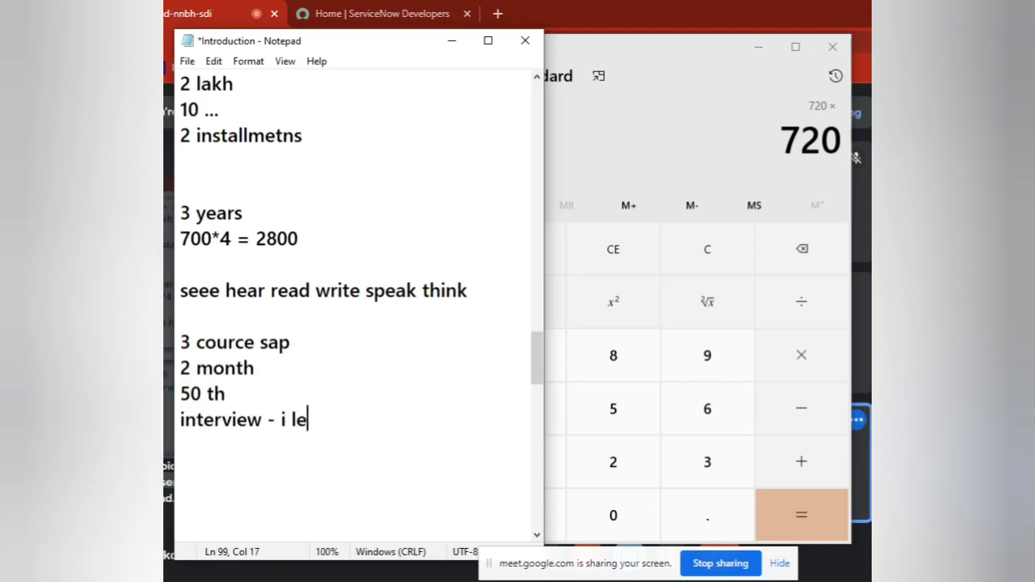
type("ft sap")
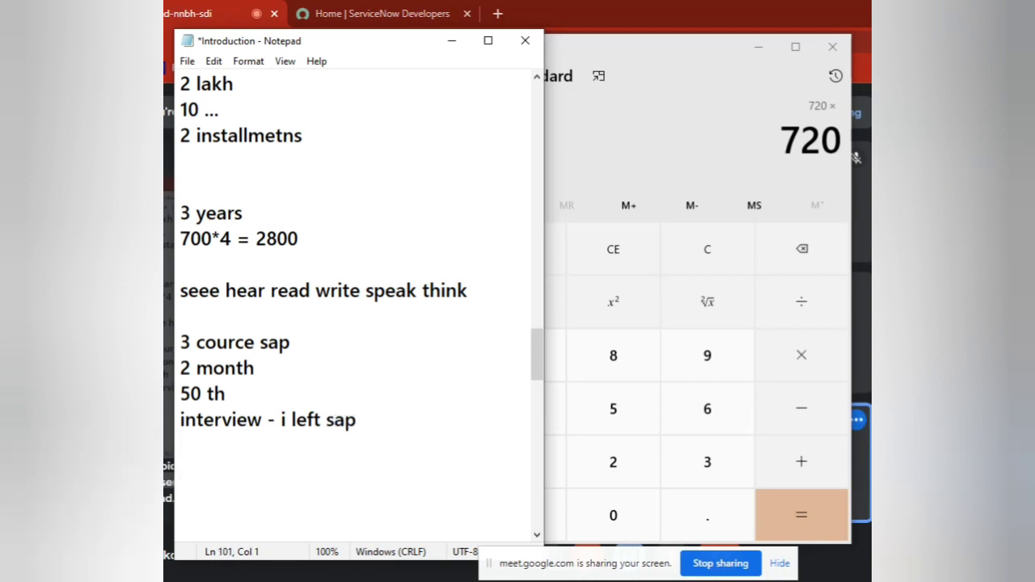
type("manu")
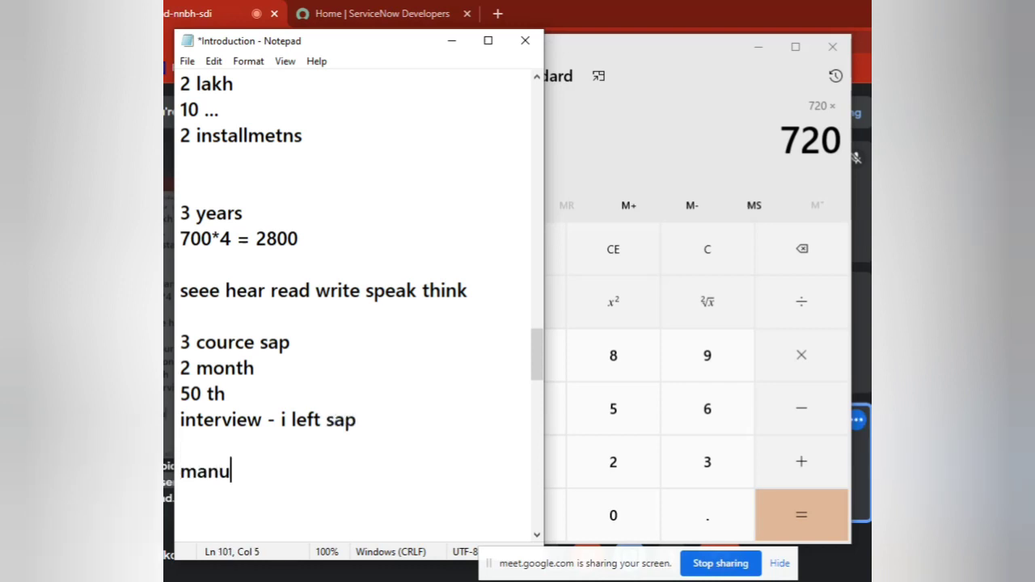
type("al testing")
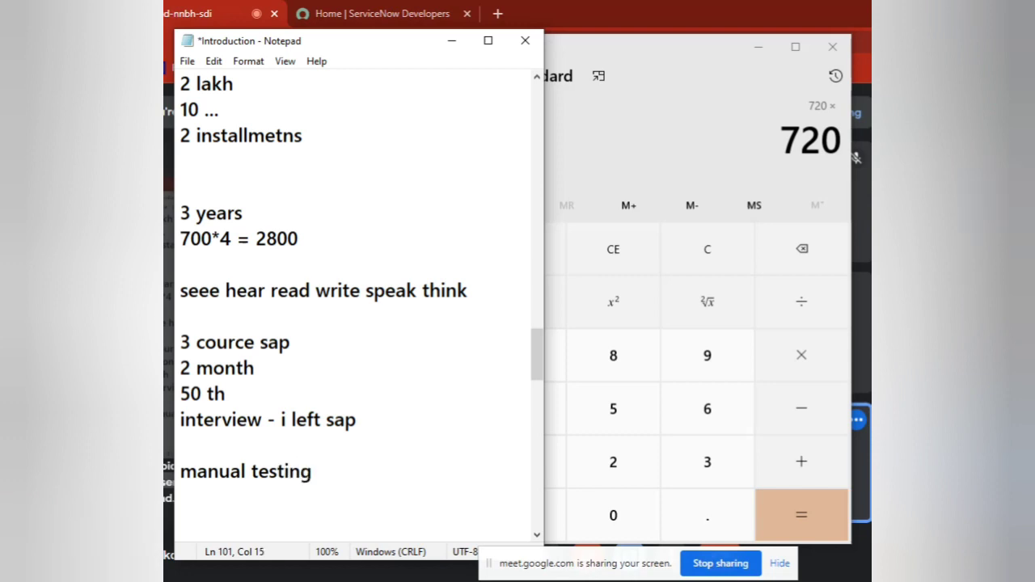
Finish the interview line with '- end of this day' and add a 'reason -' line
double_click(246, 470)
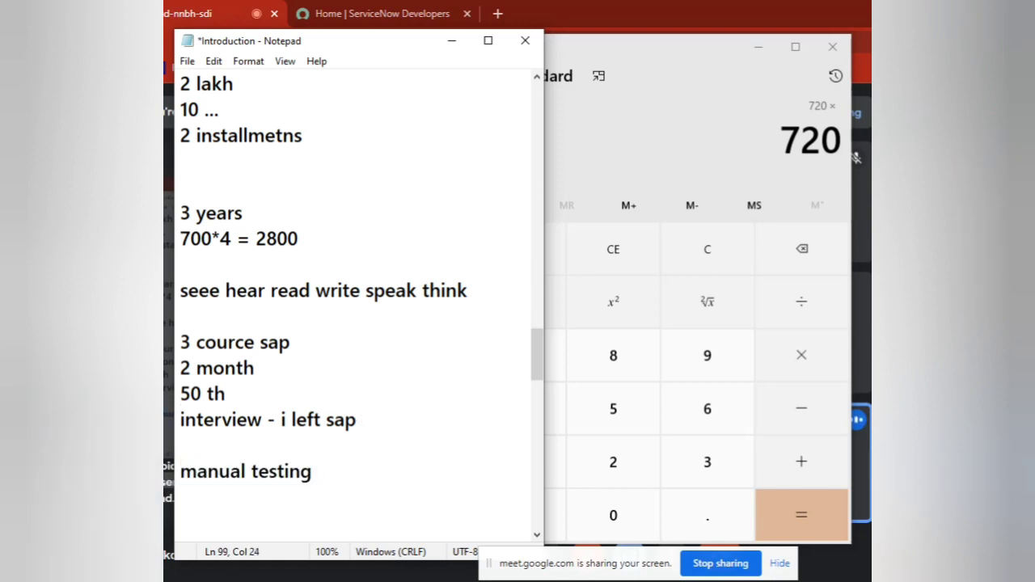
type("- end of")
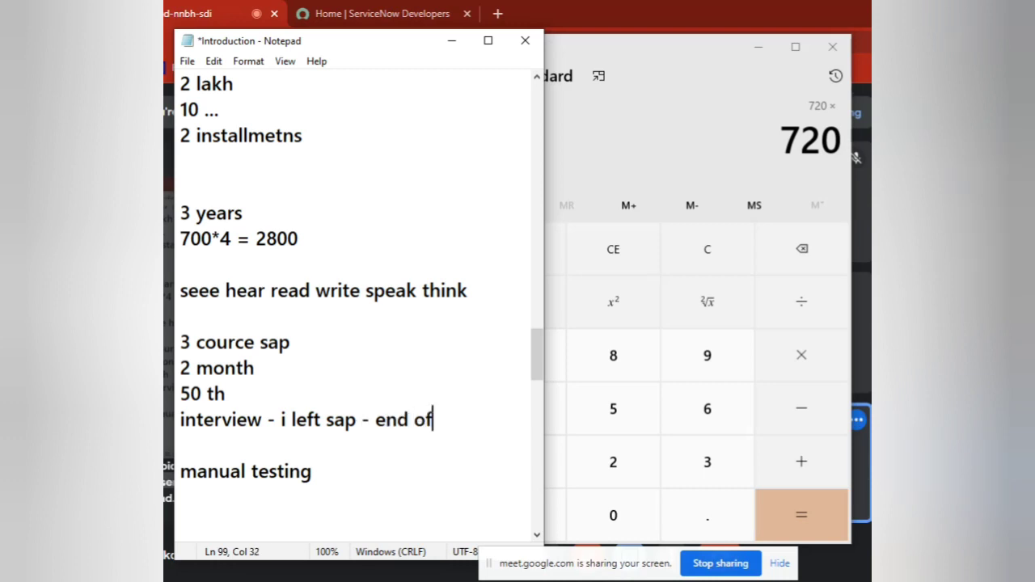
type("this day")
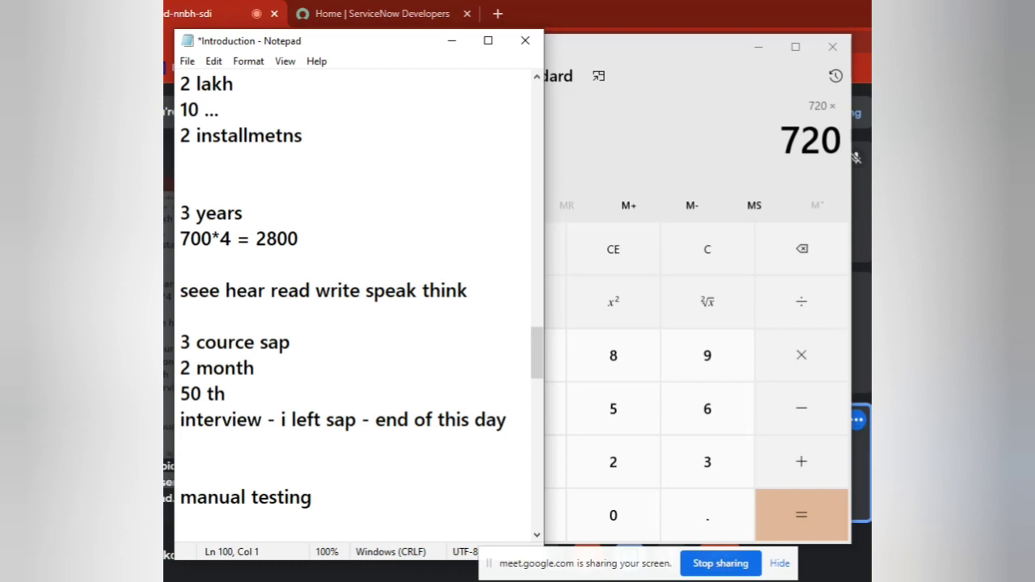
type("reason")
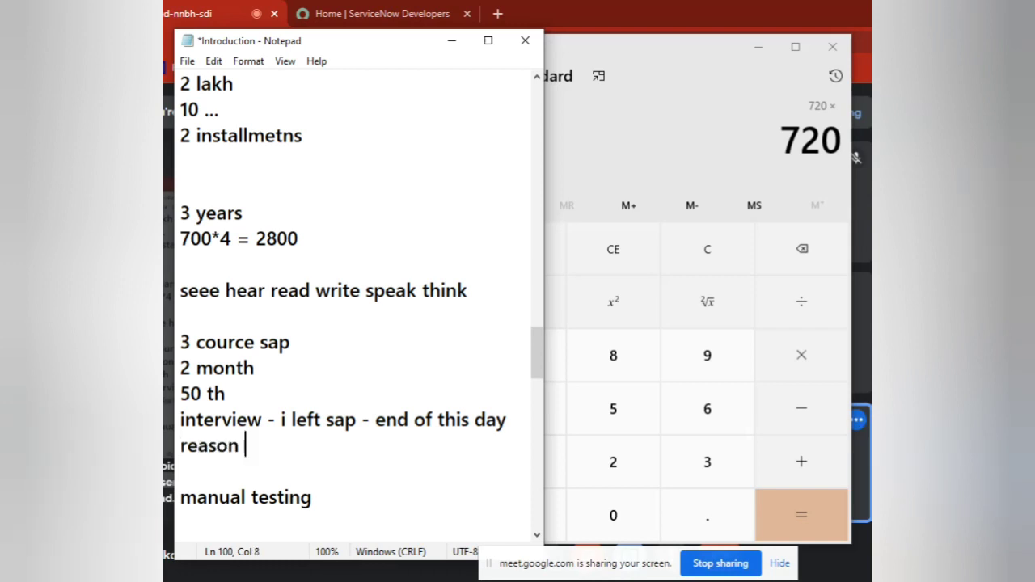
type("-")
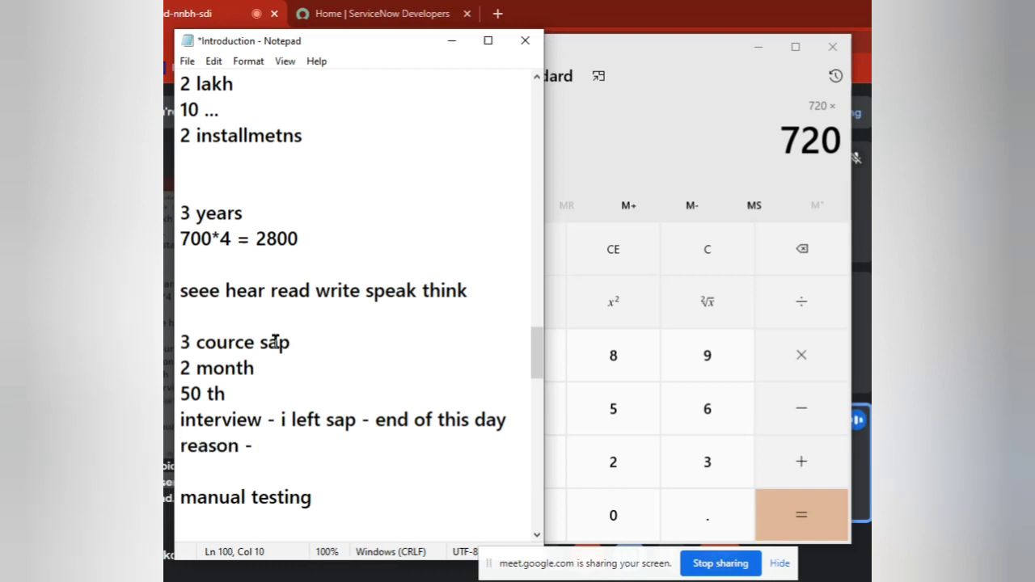
double_click(275, 343)
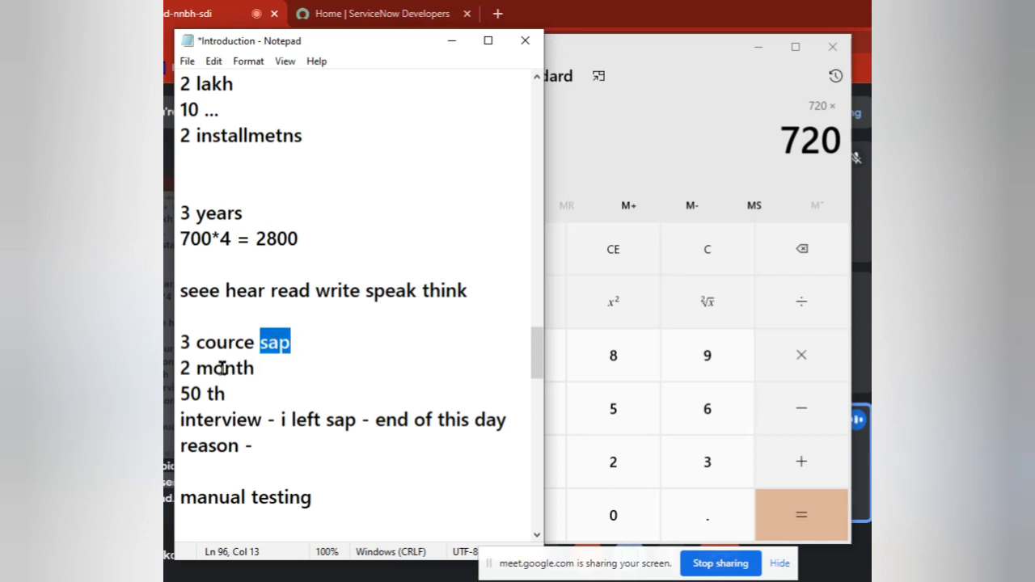
double_click(225, 369)
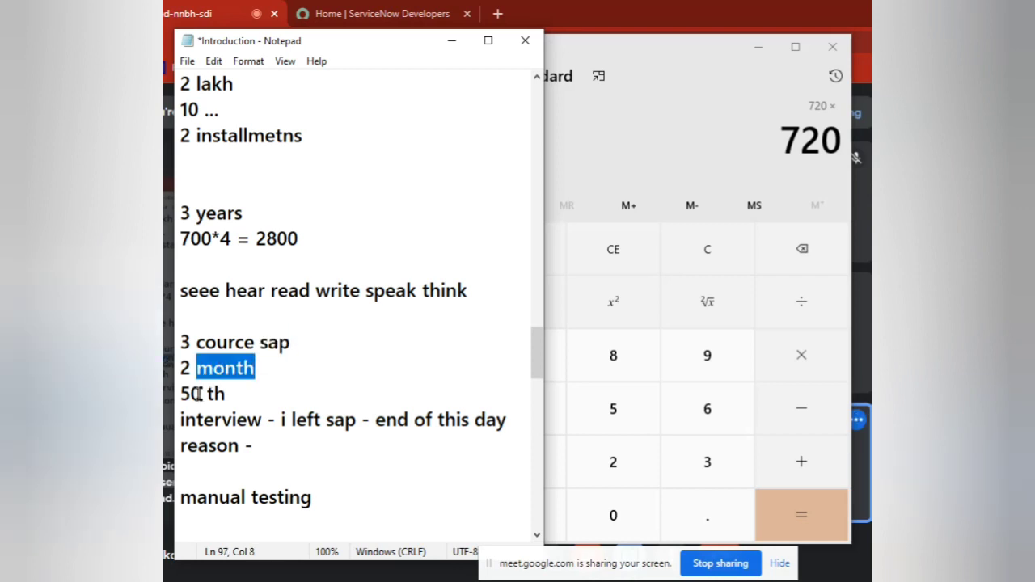
left_click(258, 446)
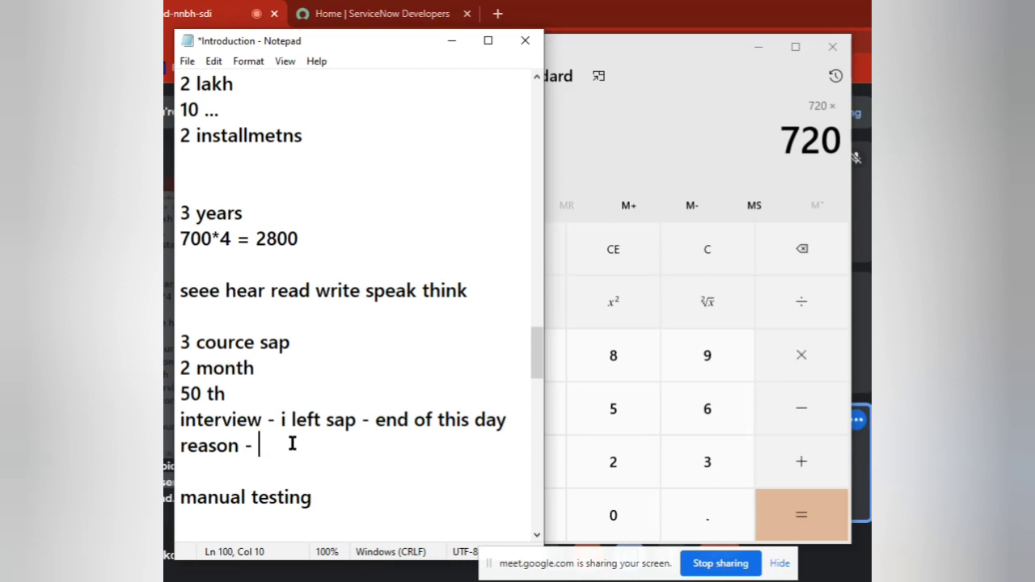
double_click(225, 367)
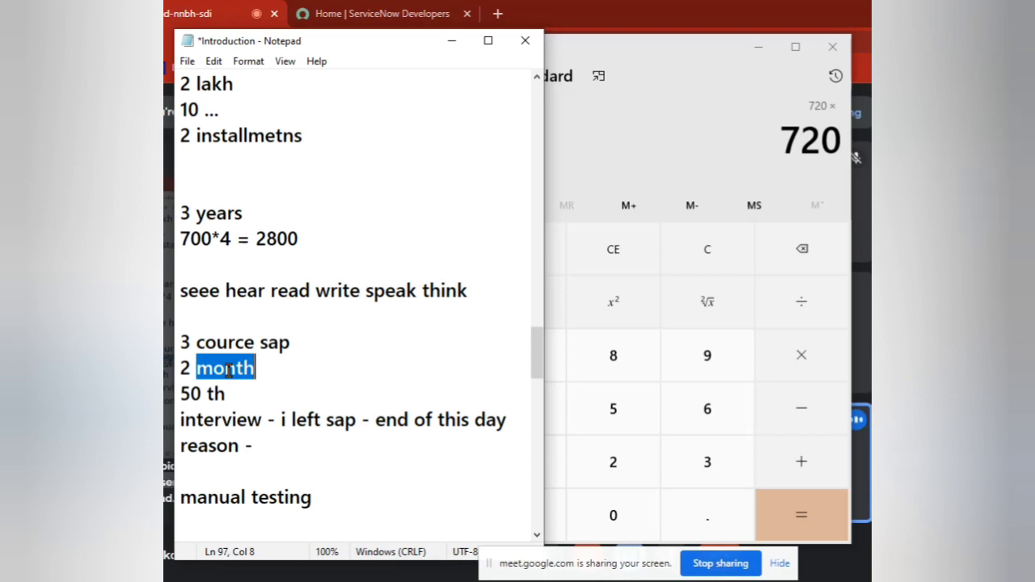
double_click(306, 420)
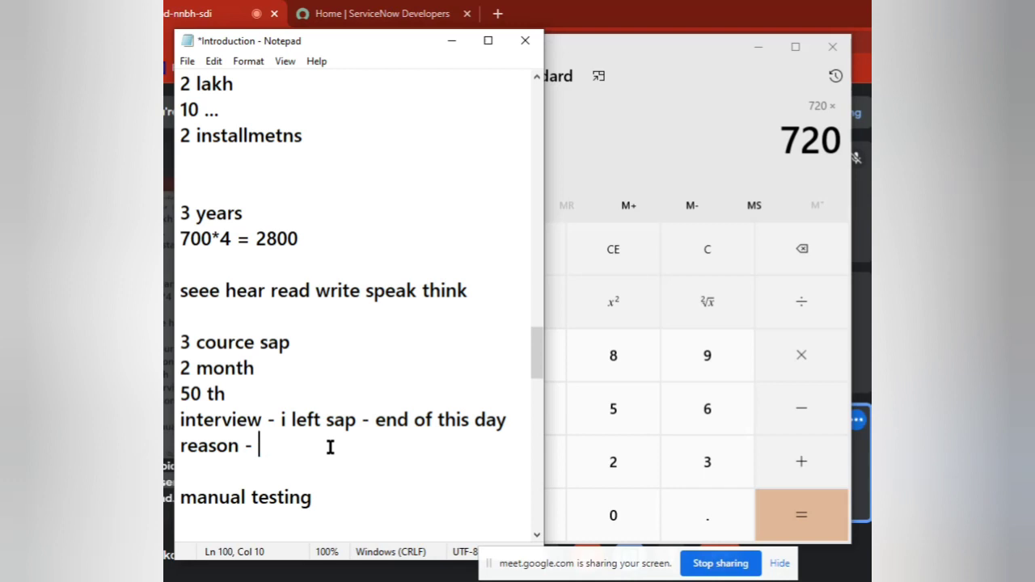
left_click(473, 291)
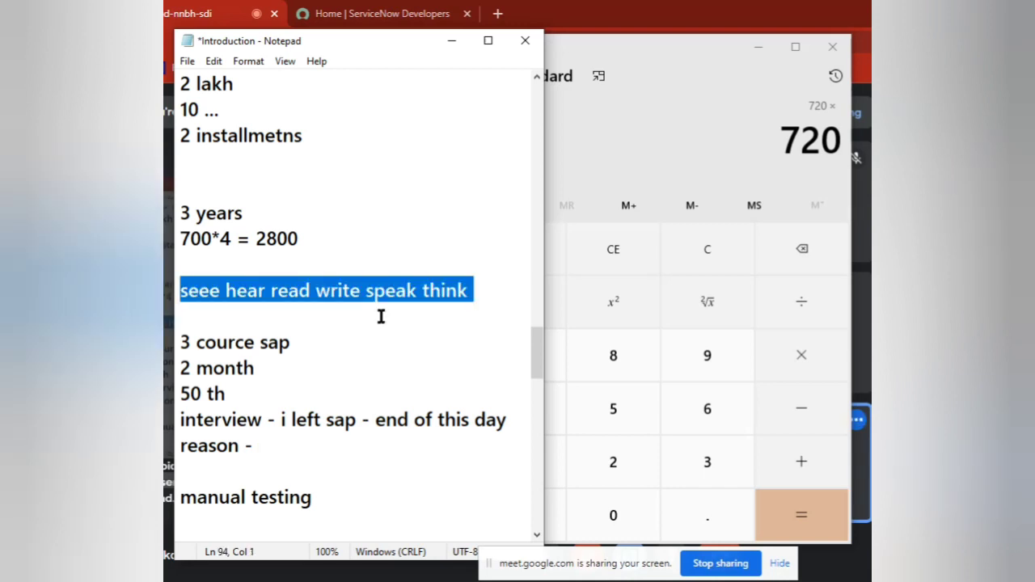
double_click(277, 237)
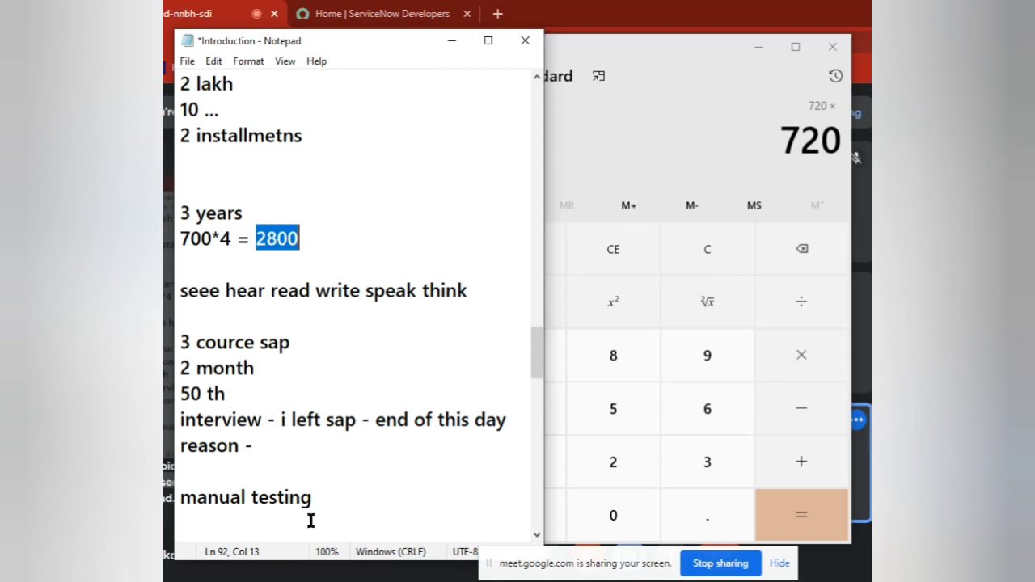
left_click(258, 447)
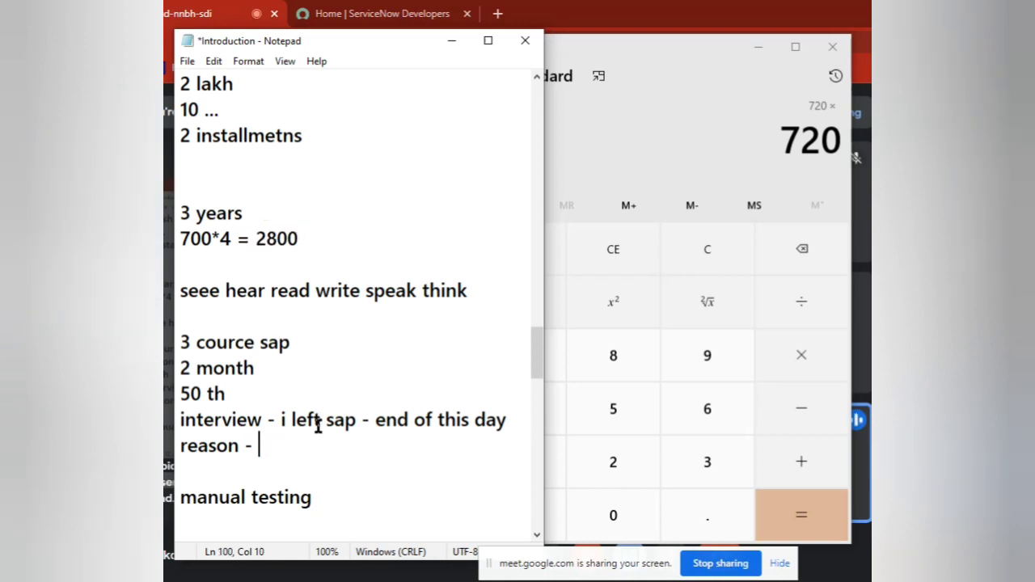
mouse_move(352, 383)
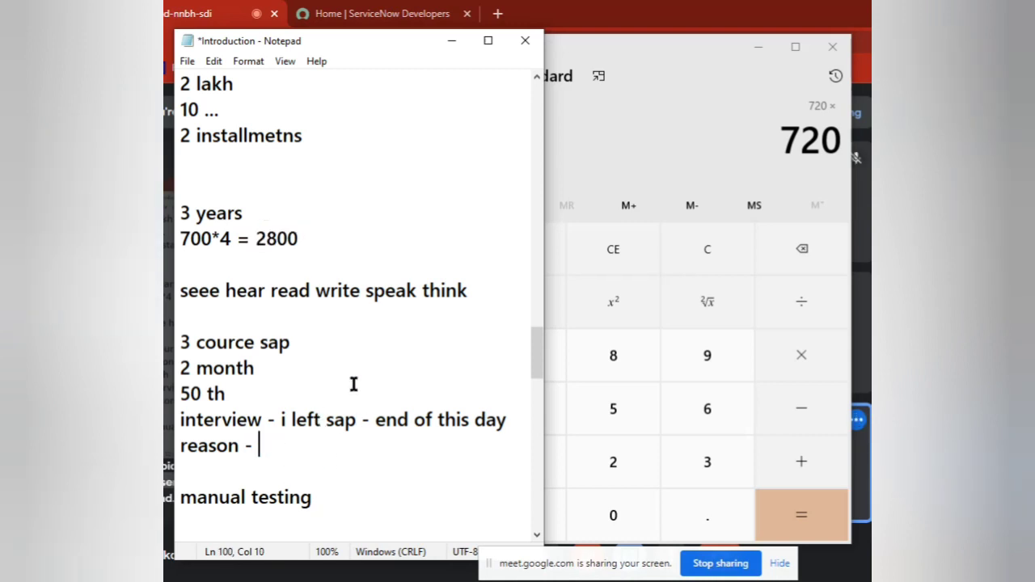
triple_click(323, 291)
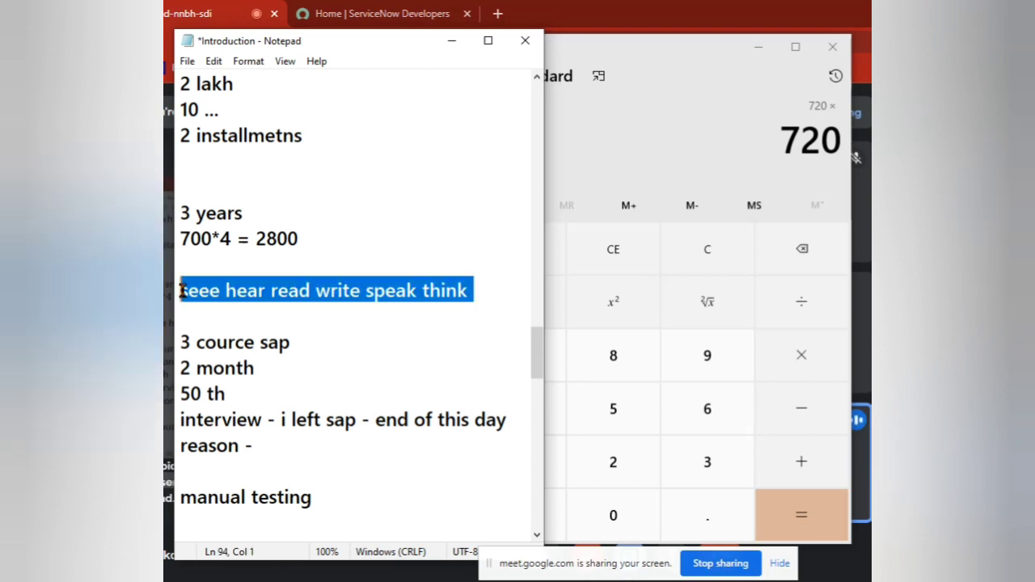
mouse_move(246, 240)
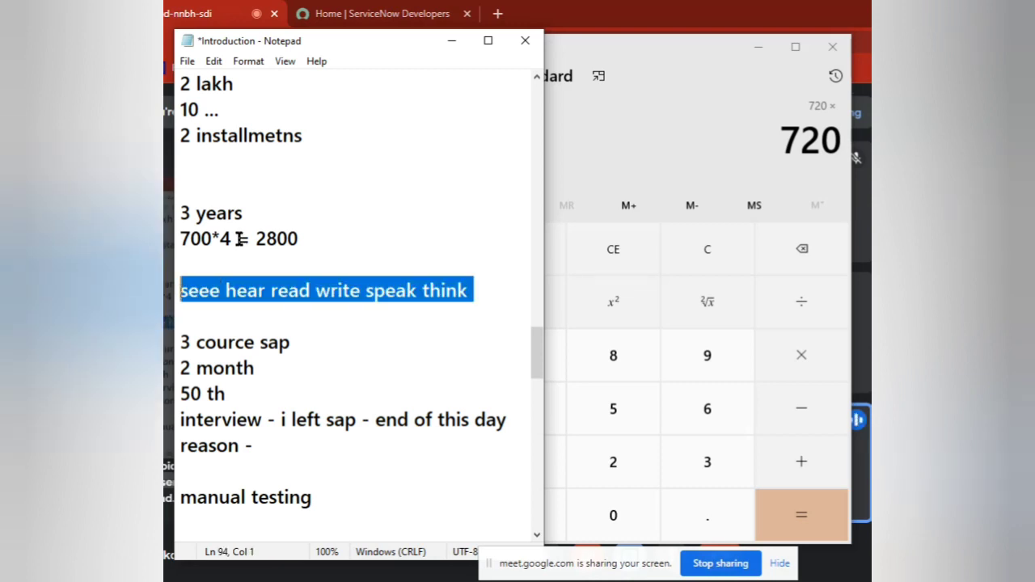
double_click(276, 239)
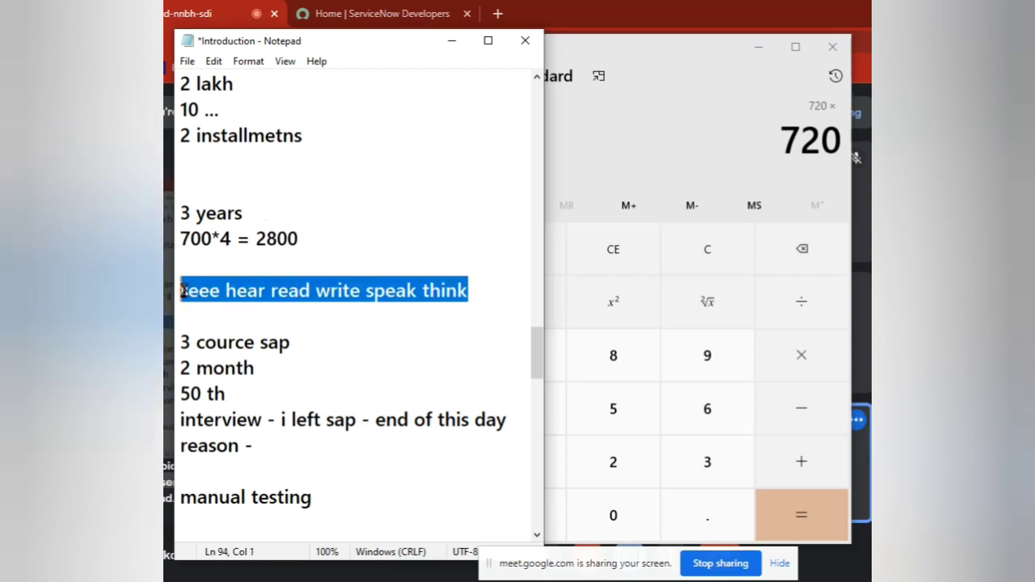
left_click(271, 291)
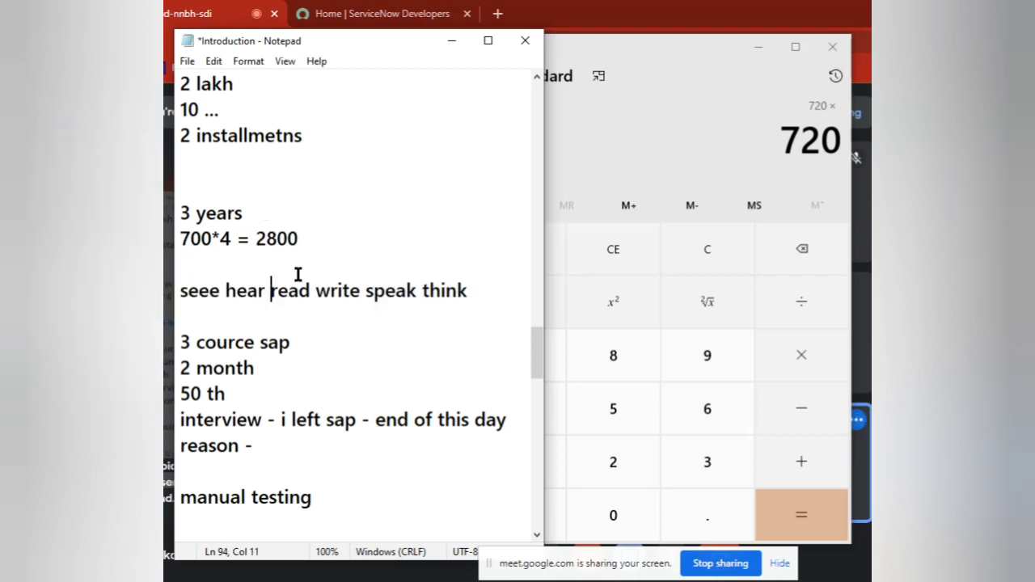
double_click(184, 214)
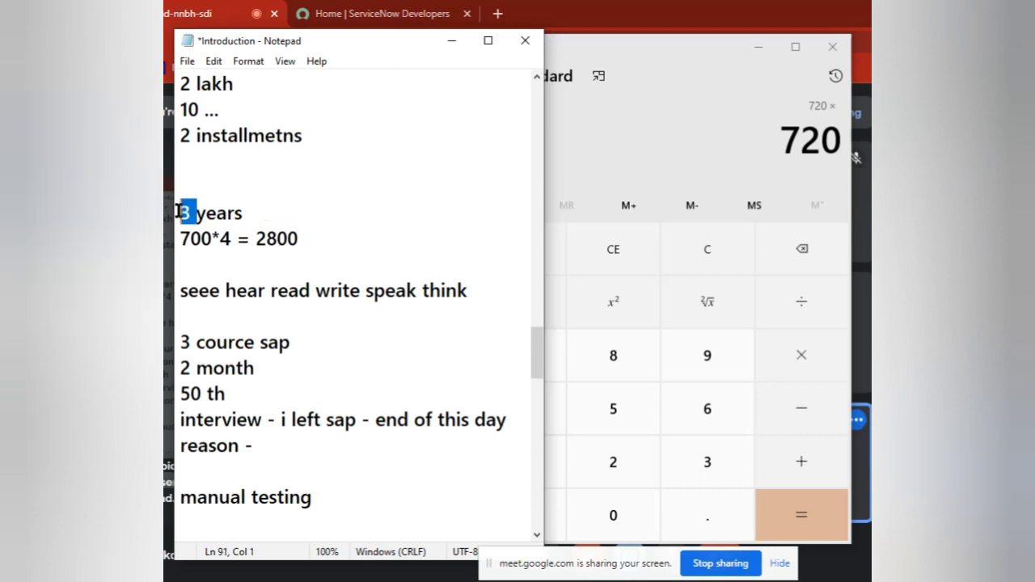
left_click(479, 289)
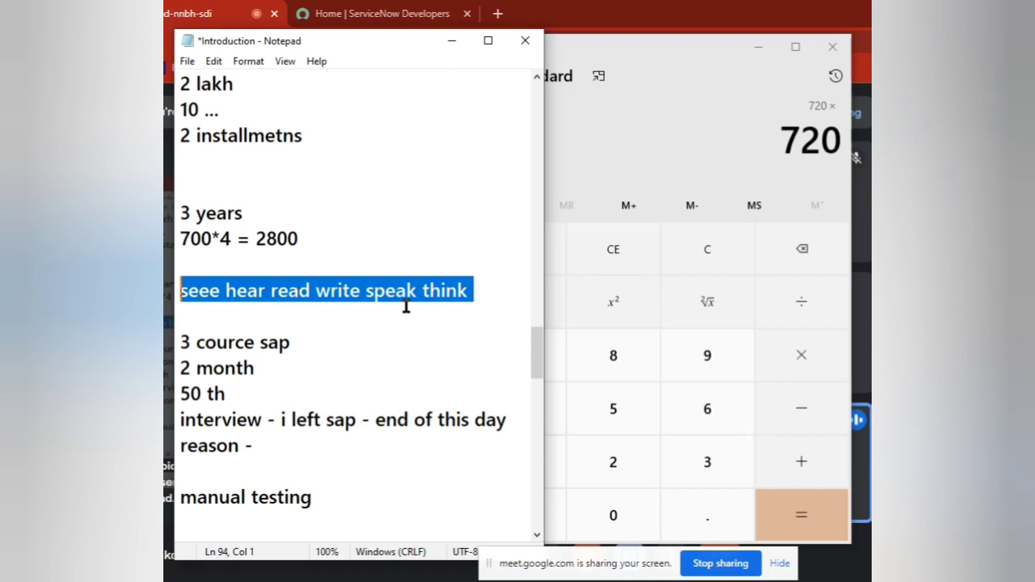
left_click(472, 289)
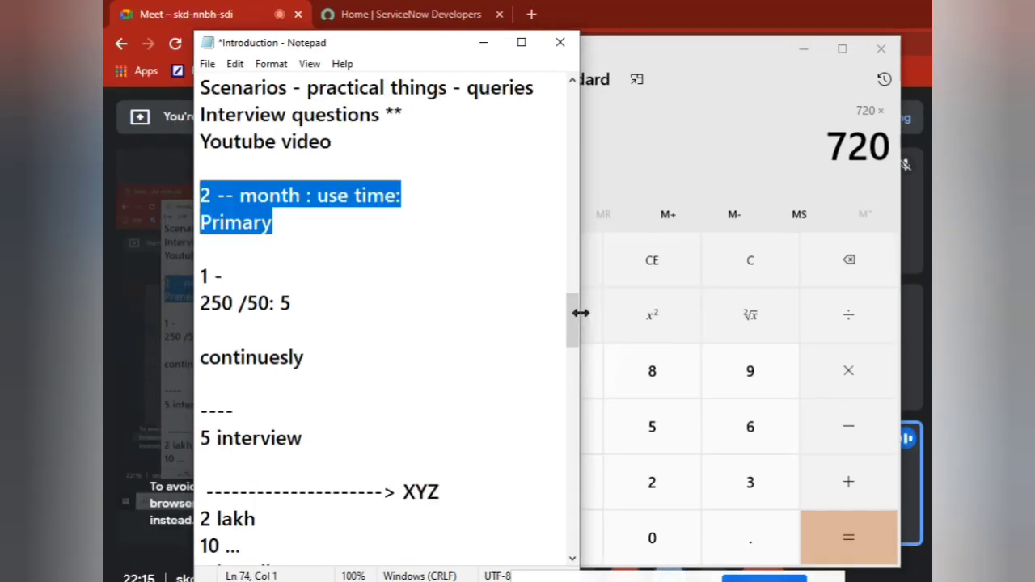
Scroll back down through the notes in the widened Notepad window
scroll("down", 3)
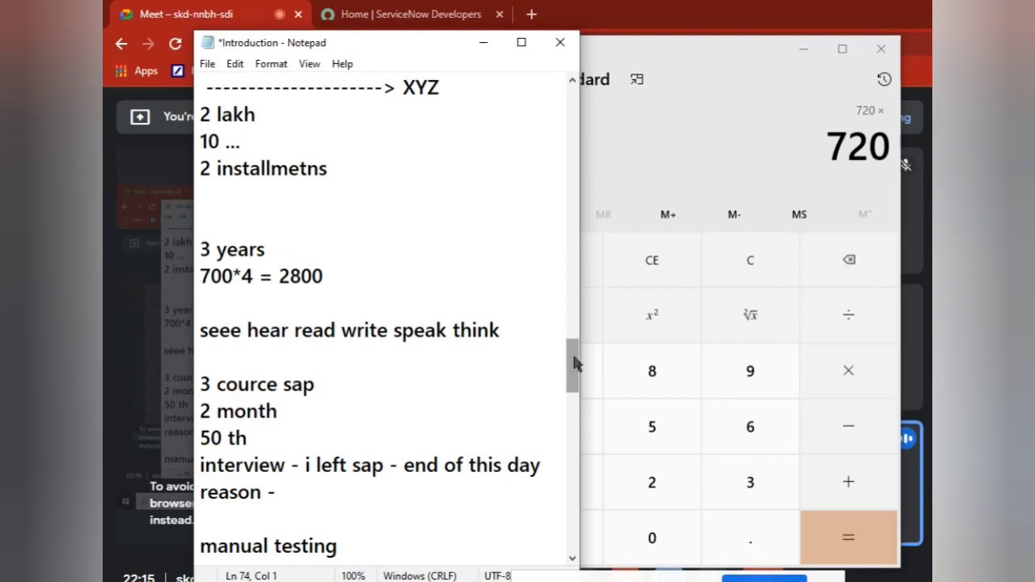